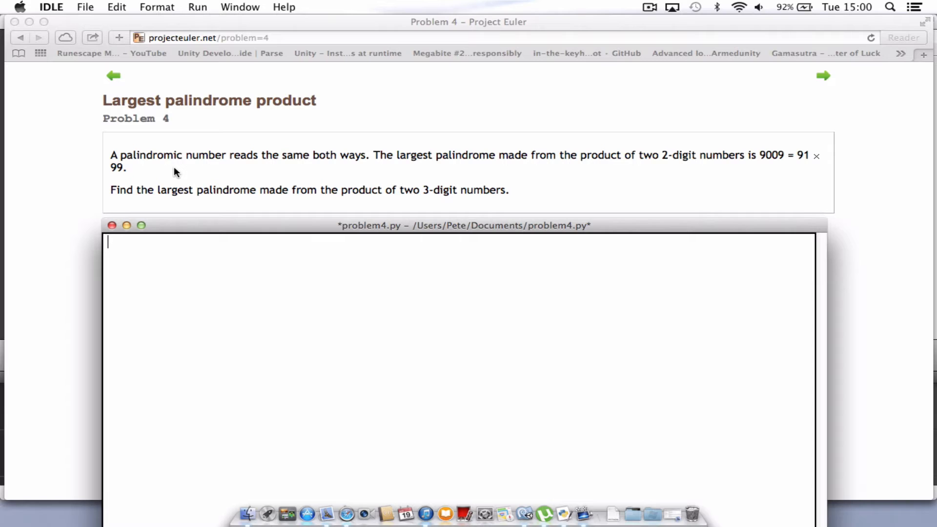
mouse_move(259, 149)
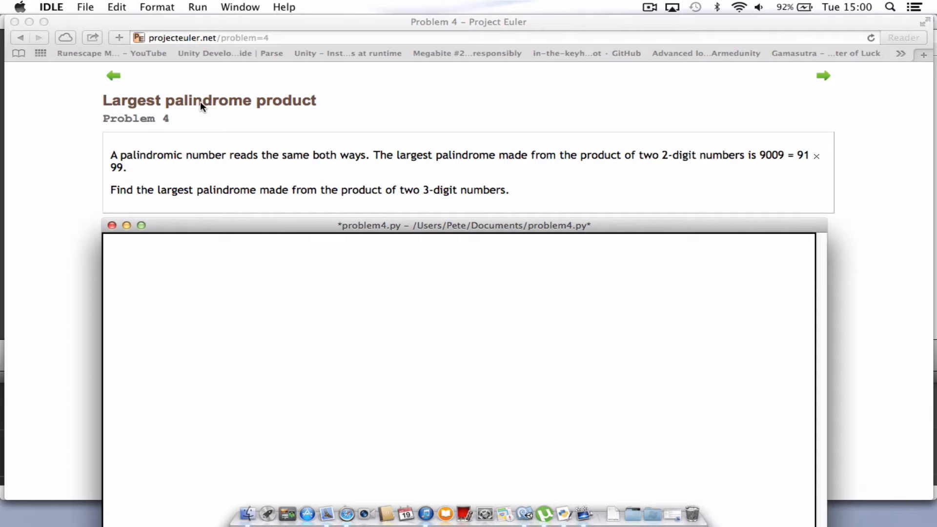
mouse_move(214, 169)
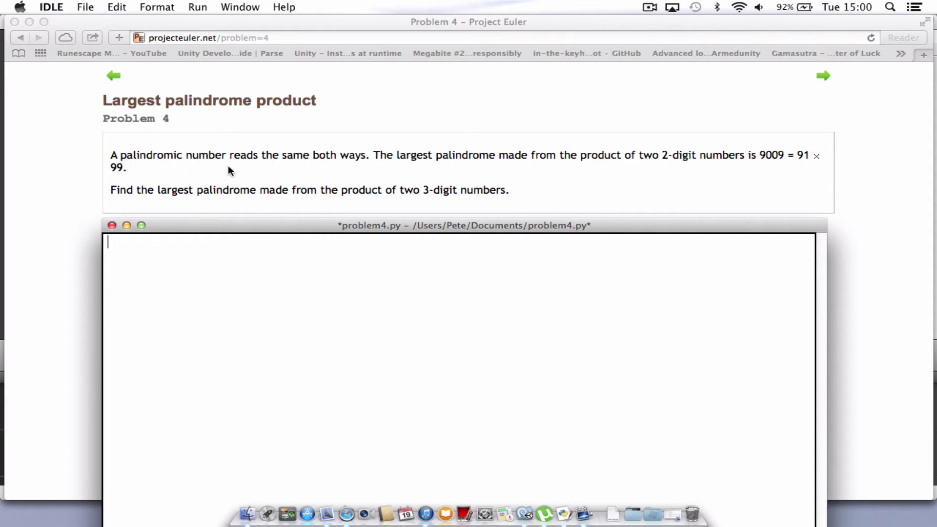
mouse_move(408, 172)
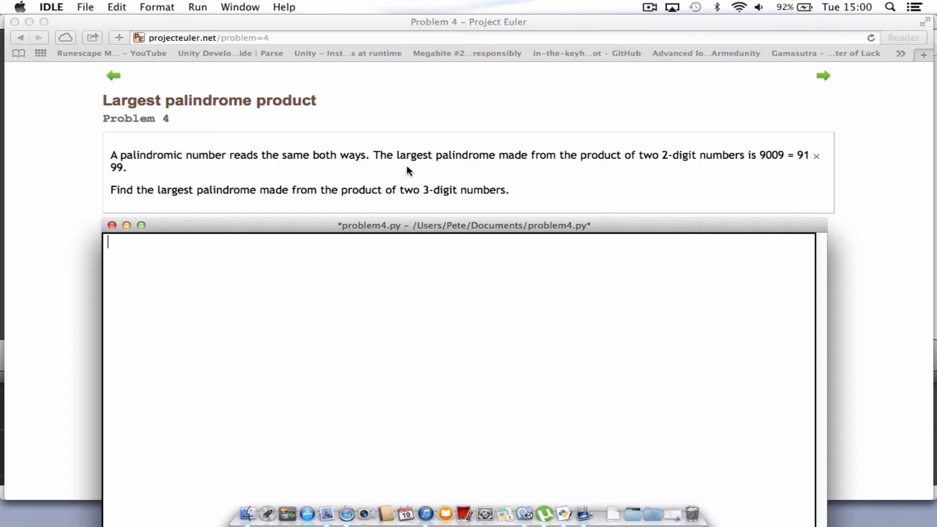
mouse_move(544, 177)
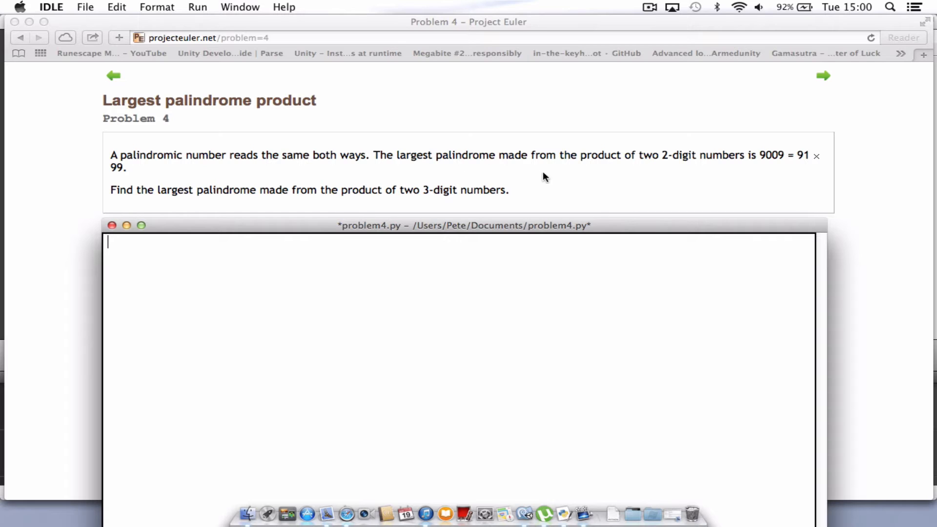
mouse_move(712, 166)
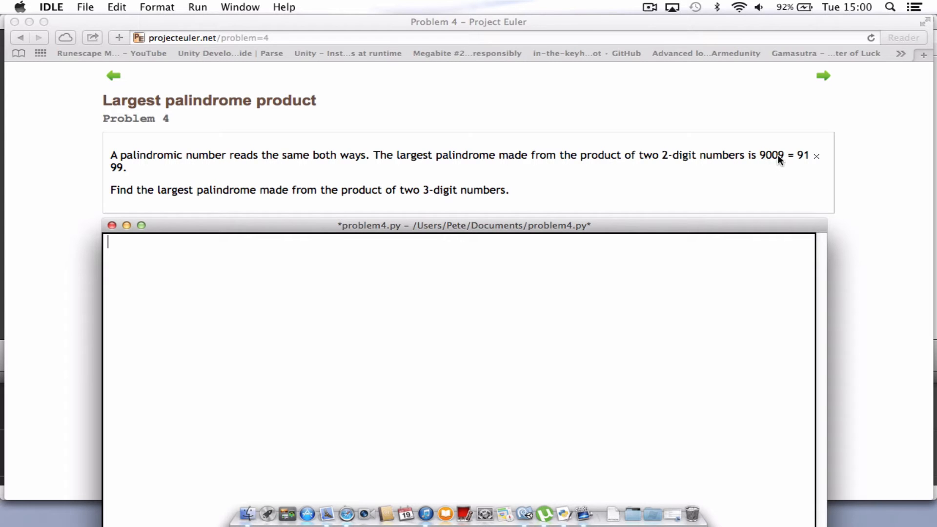
mouse_move(798, 167)
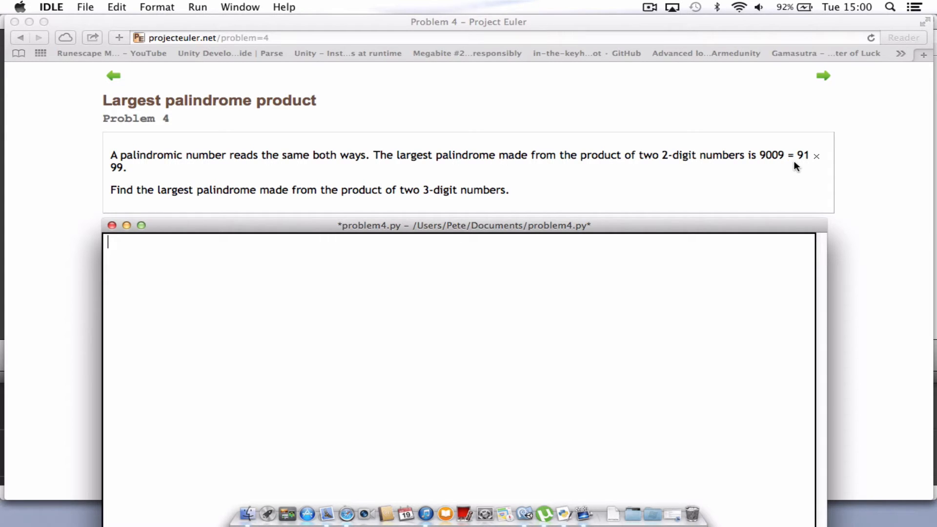
mouse_move(422, 170)
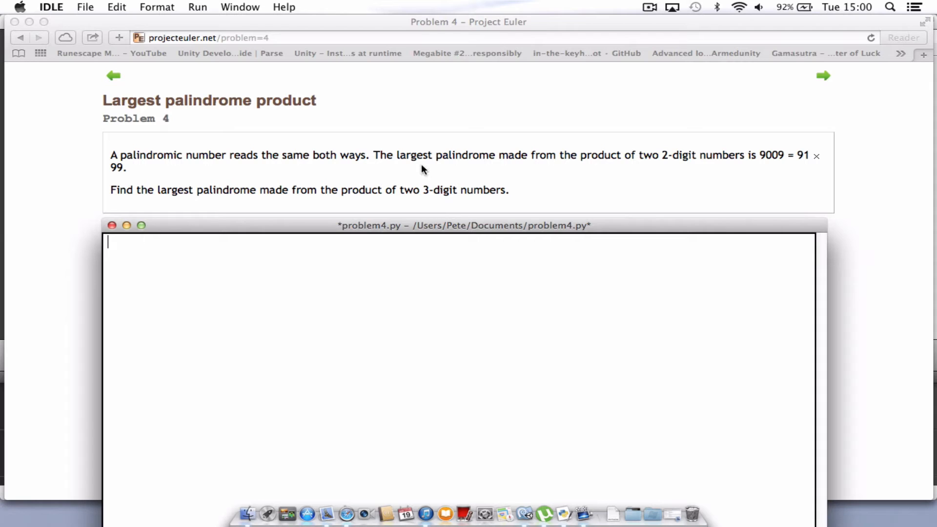
mouse_move(304, 198)
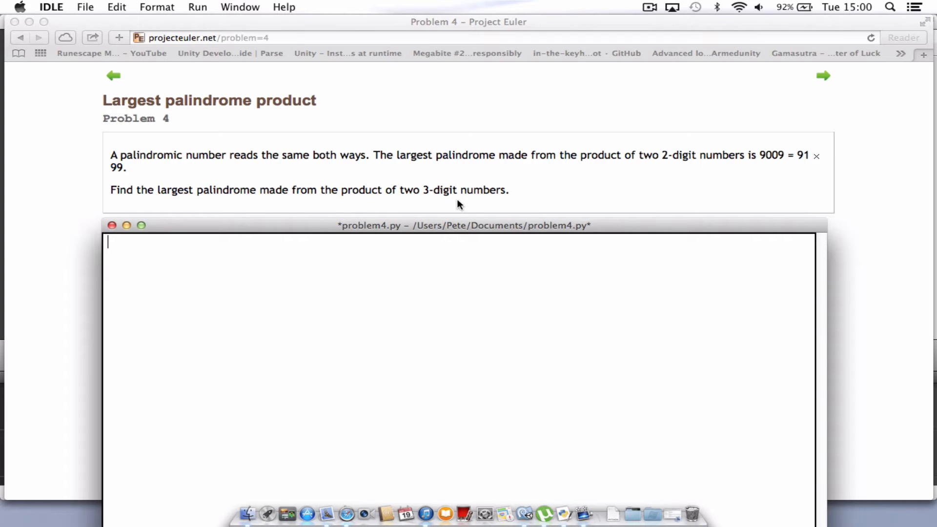
mouse_move(771, 161)
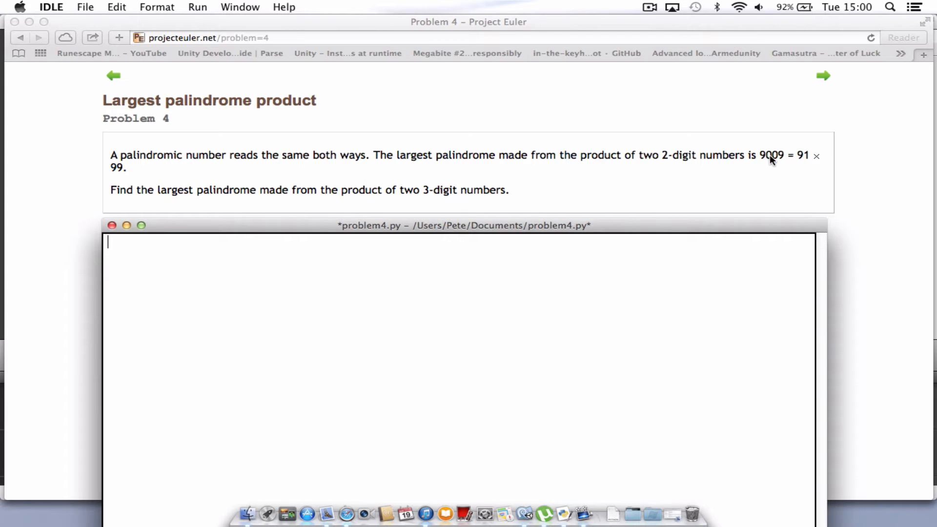
mouse_move(706, 176)
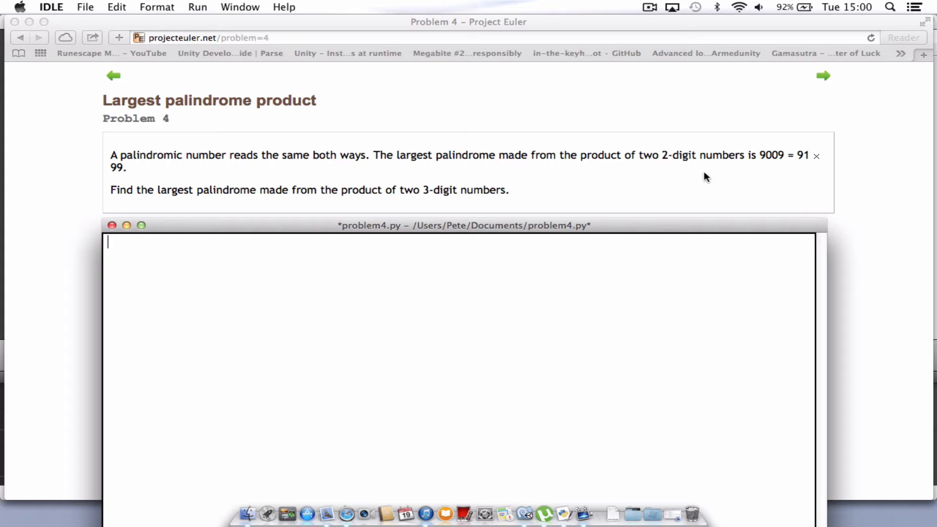
mouse_move(514, 226)
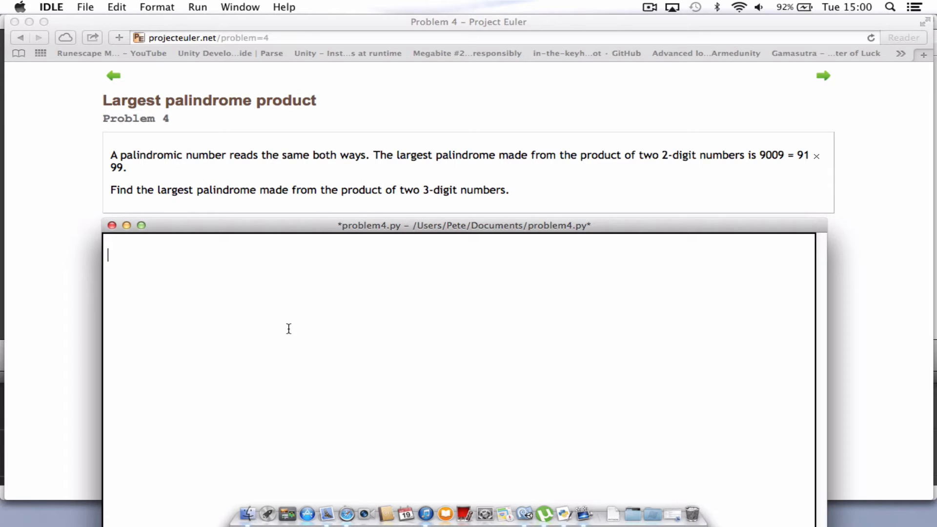
- Define the function header def is_palindrome(i): and begin its indented body
text(def)
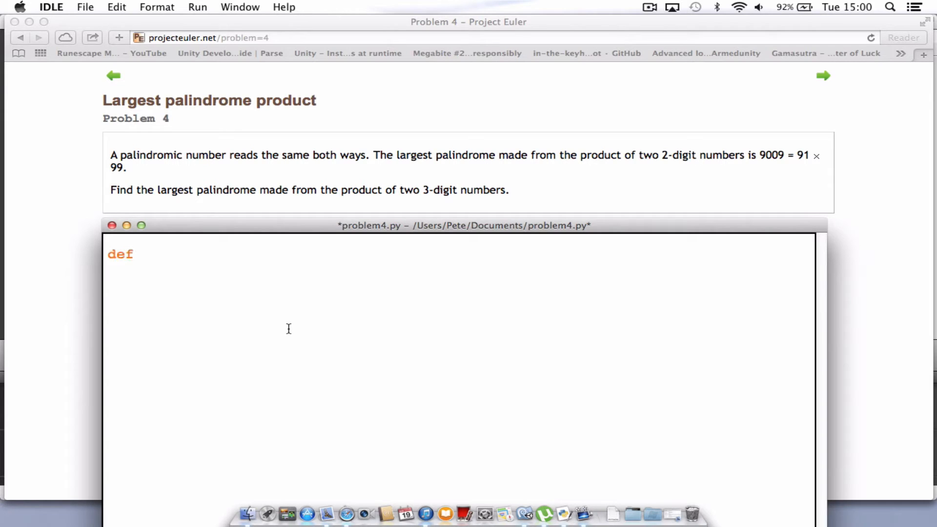
text(is)
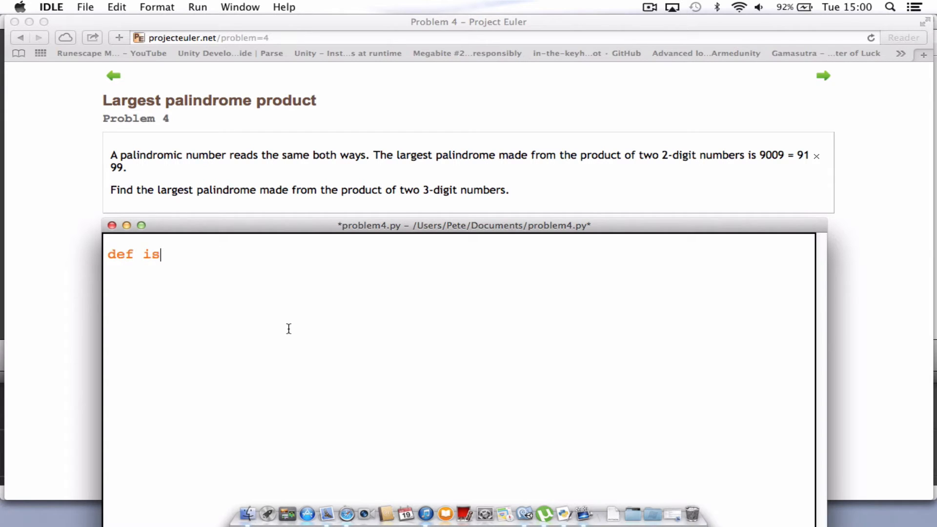
text(_)
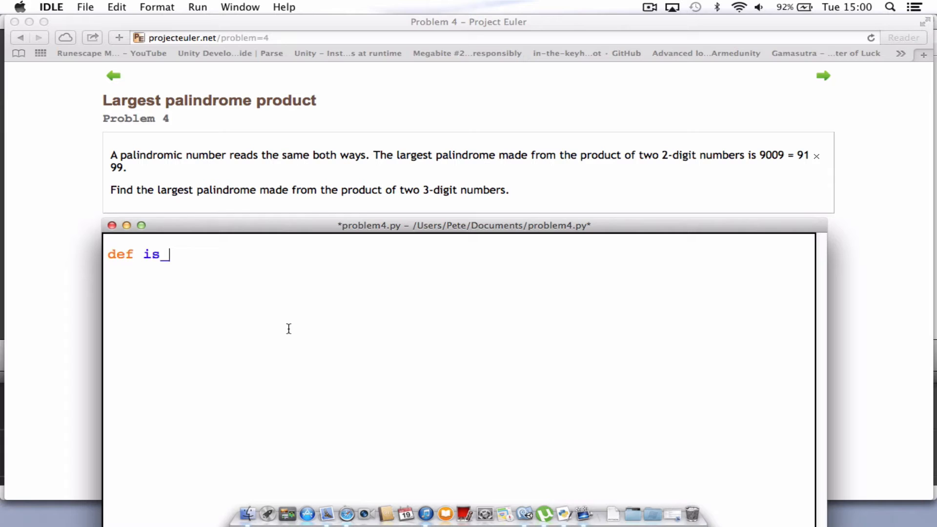
text(pa)
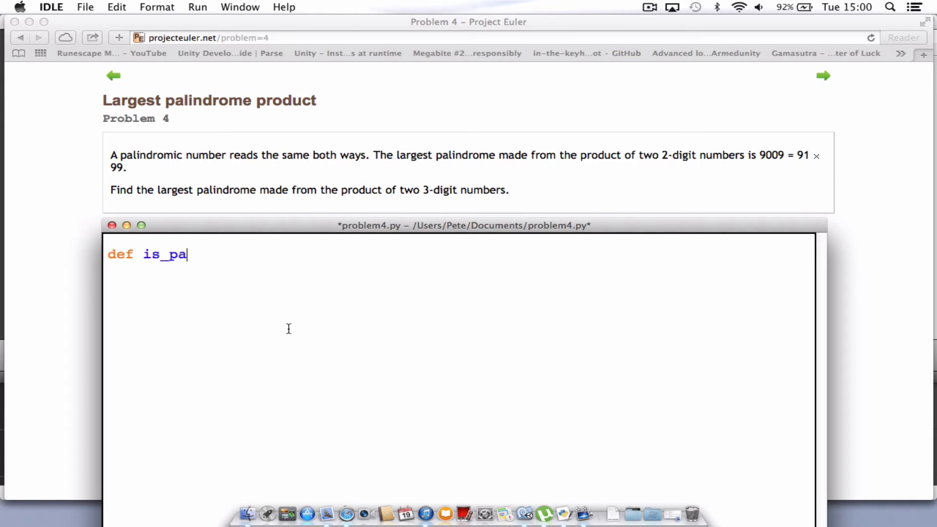
text(lin)
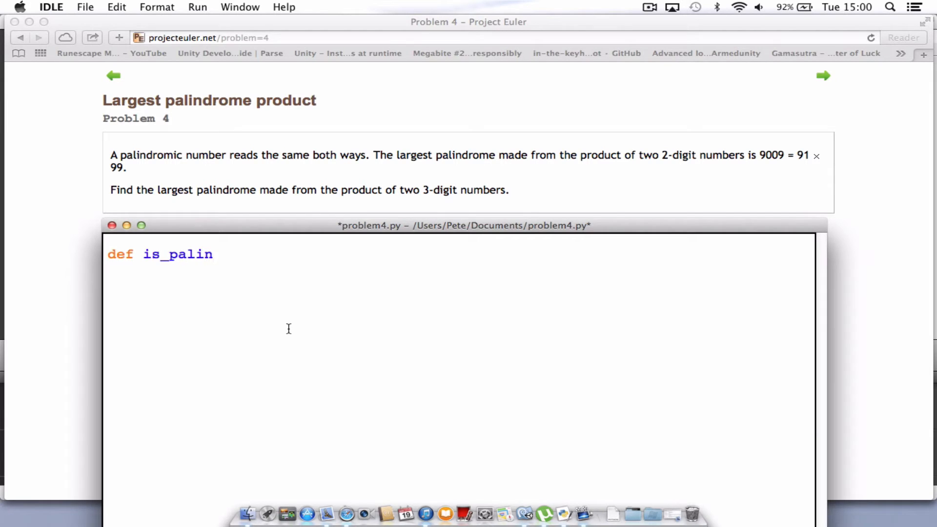
text(drome)
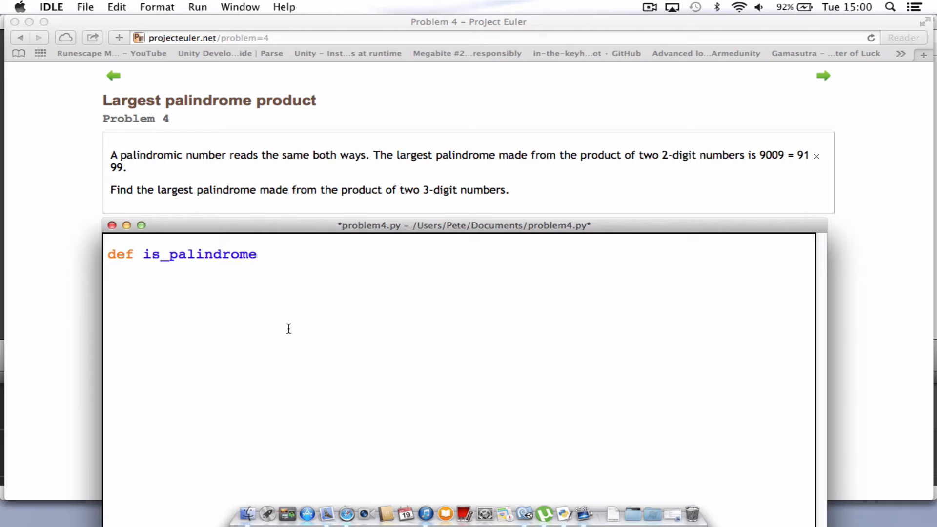
text((i))
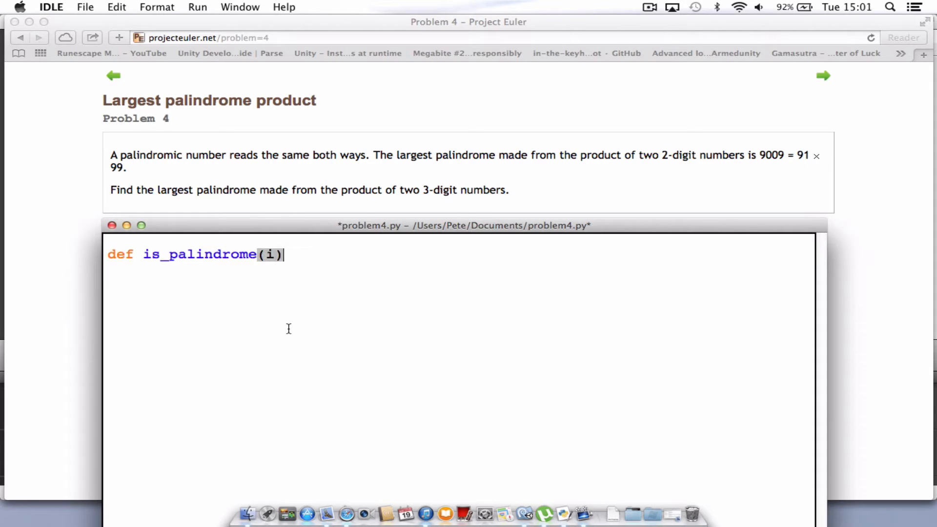
text(:)
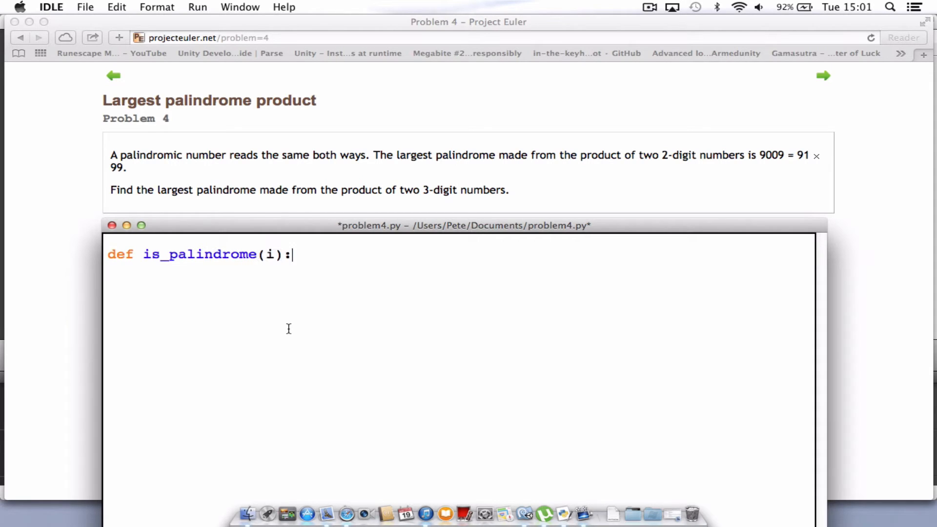
key(Return)
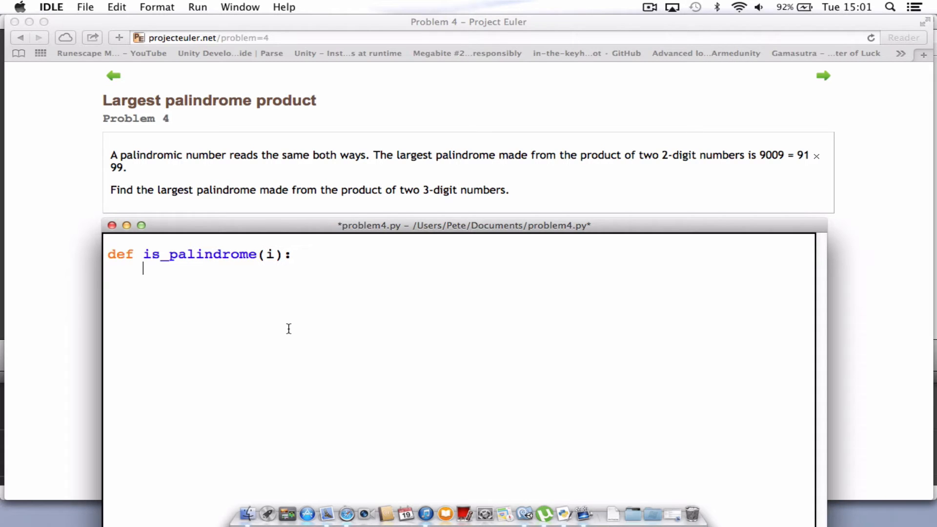
- Write the body return str(i) == str(i)[::-1] and leave a fresh line below the function
text(ret)
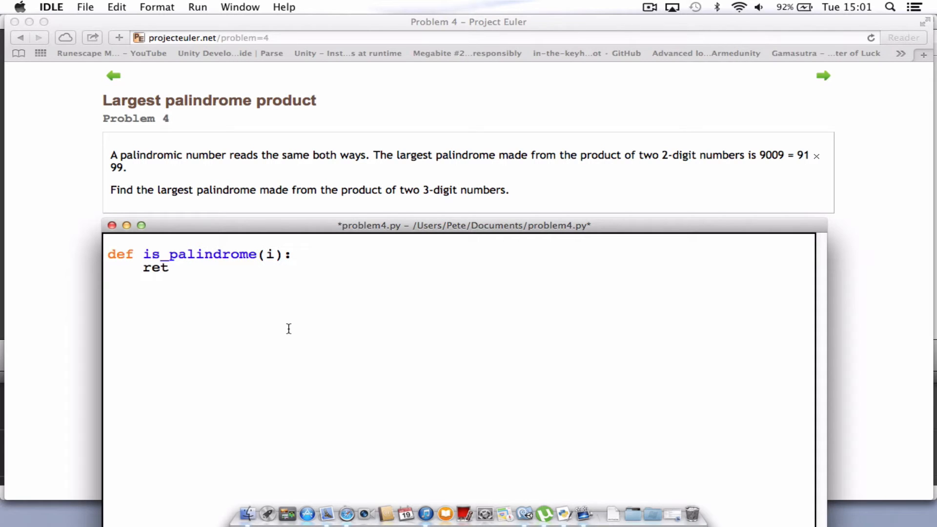
text(urn)
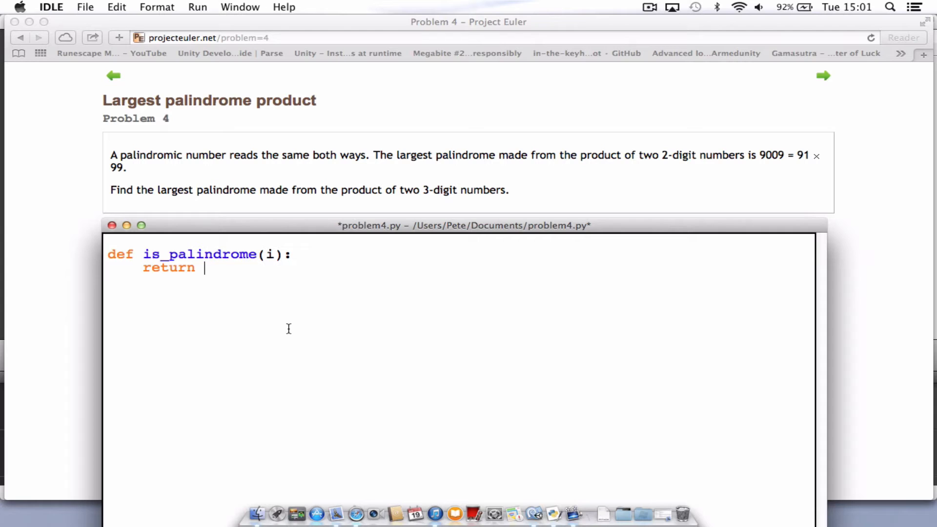
text(st)
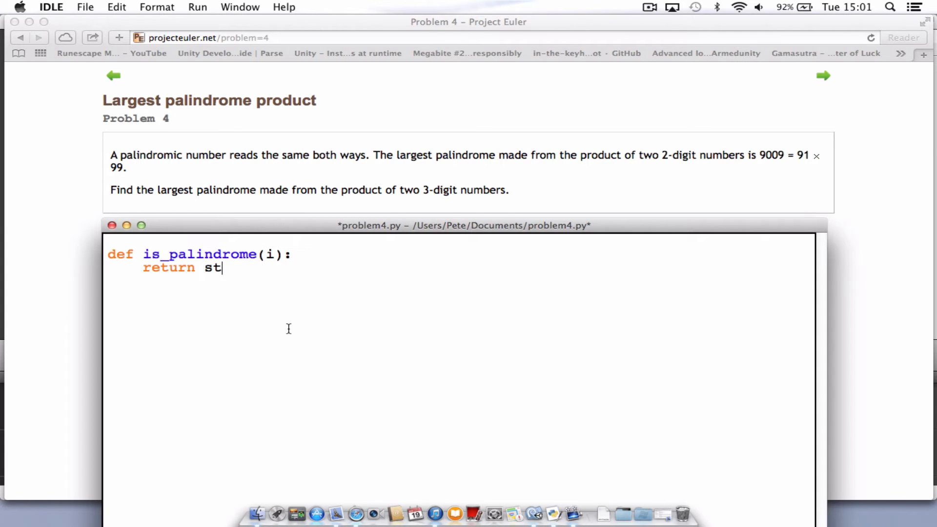
text(r(i)
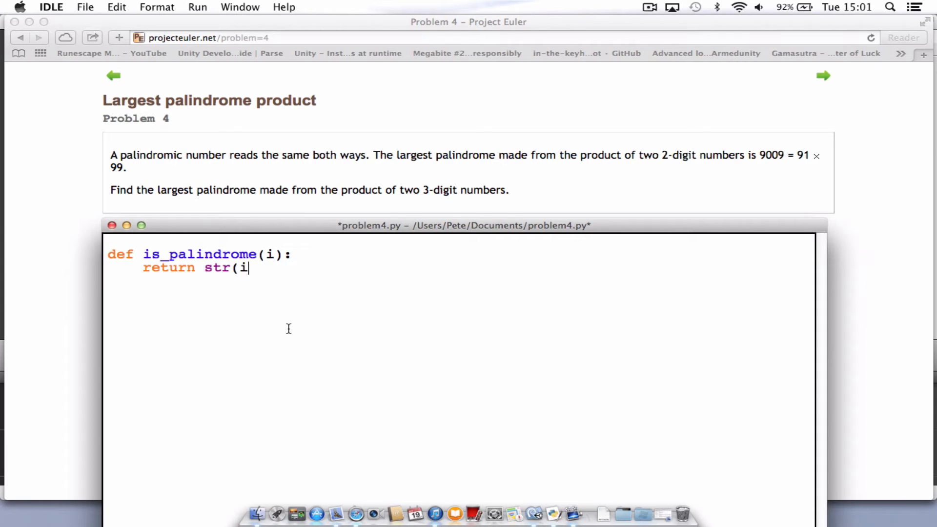
text())
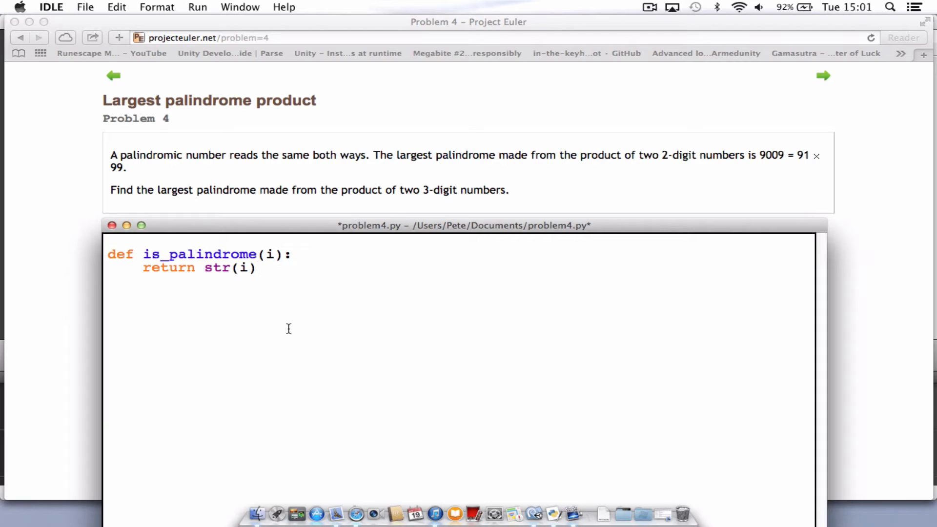
text(=)
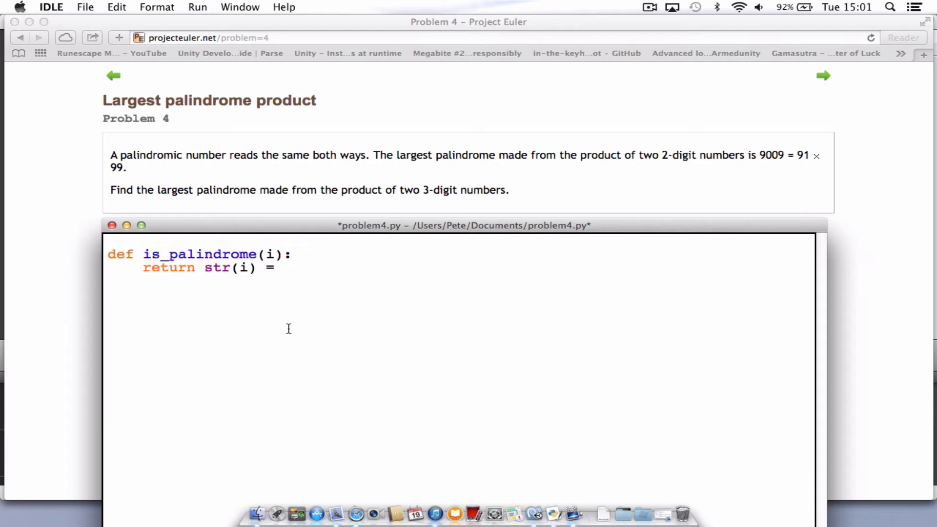
text(=)
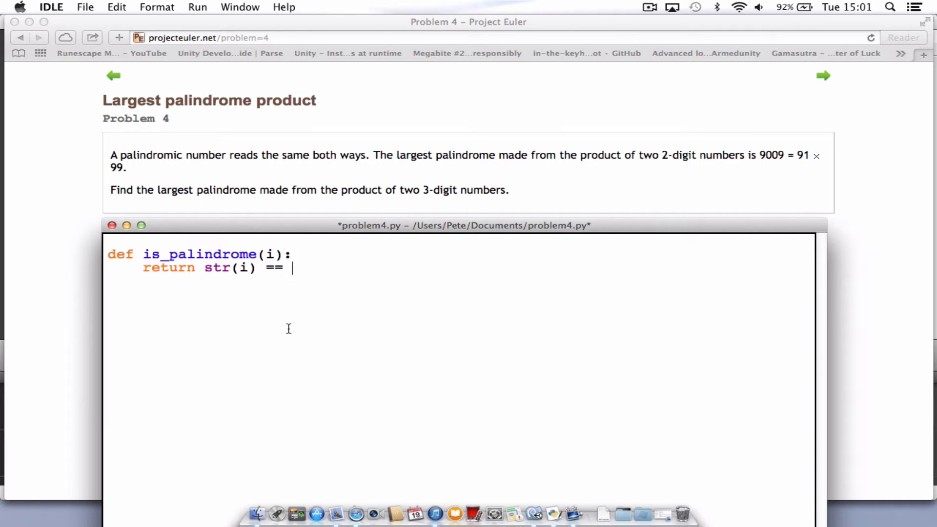
text(str)
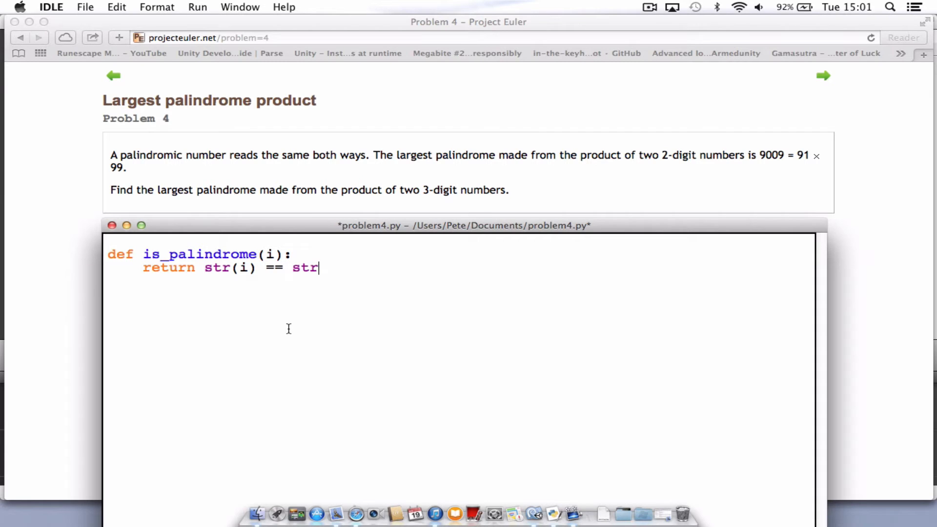
text((i))
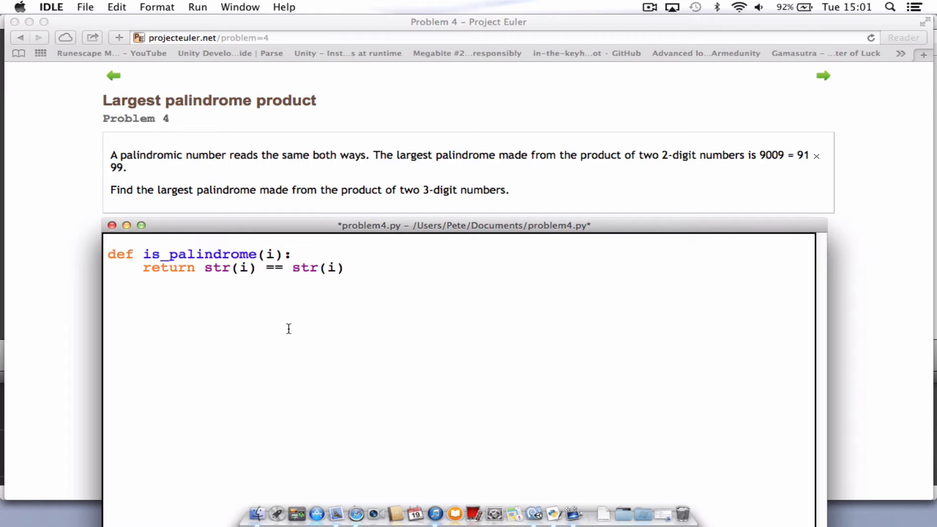
text([:)
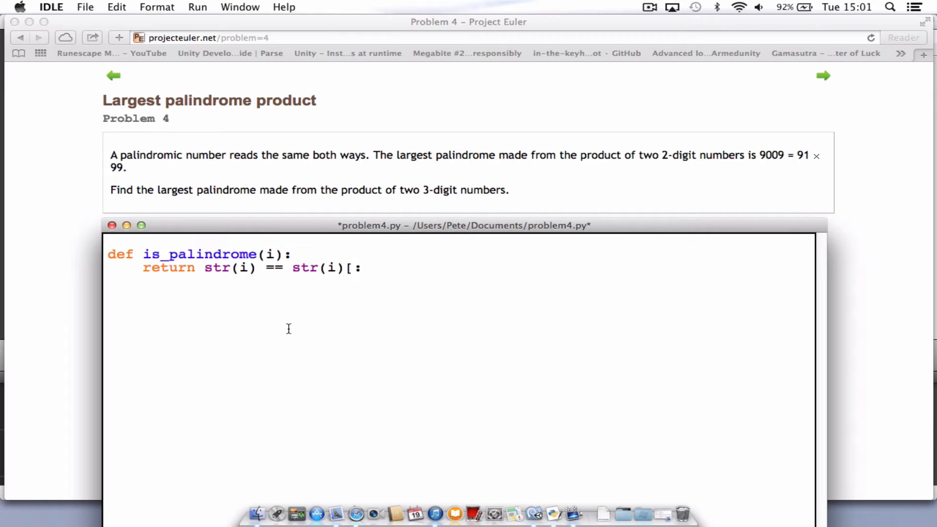
text(:)
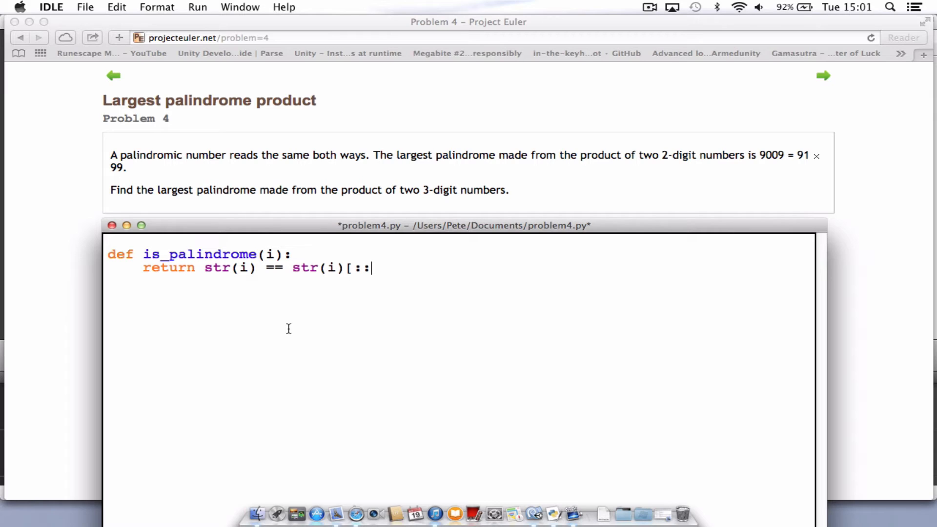
text(-1])
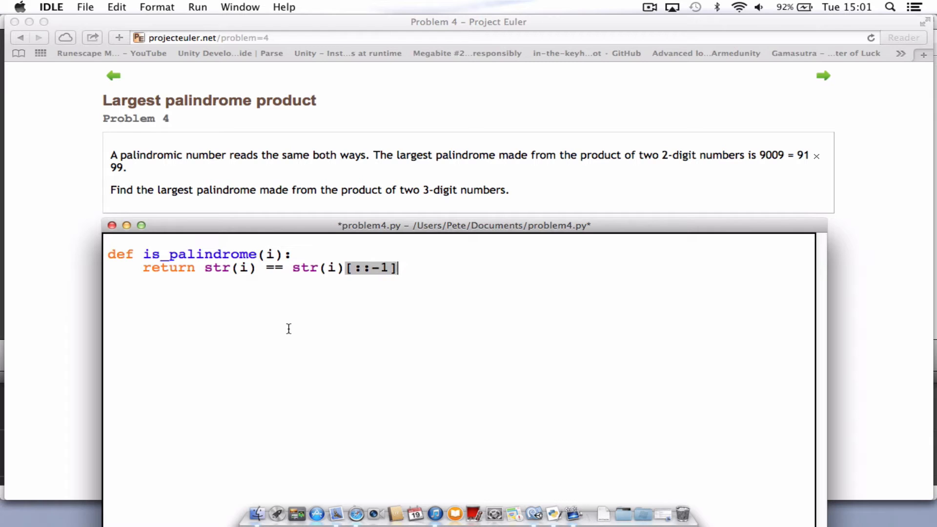
mouse_move(429, 290)
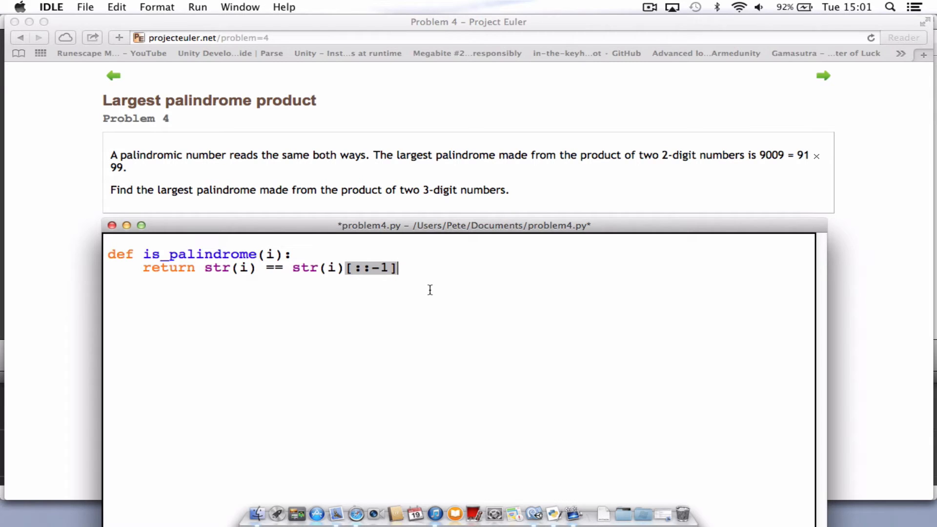
mouse_move(376, 285)
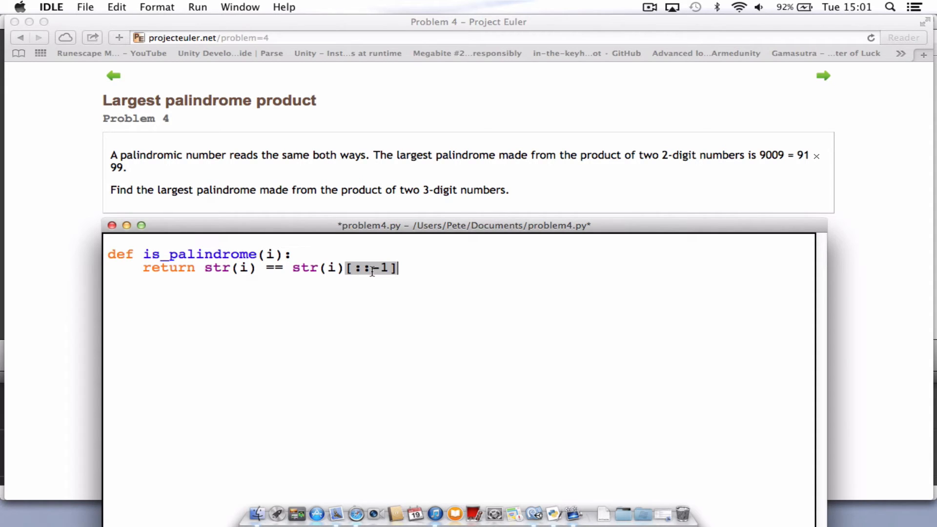
key(Return)
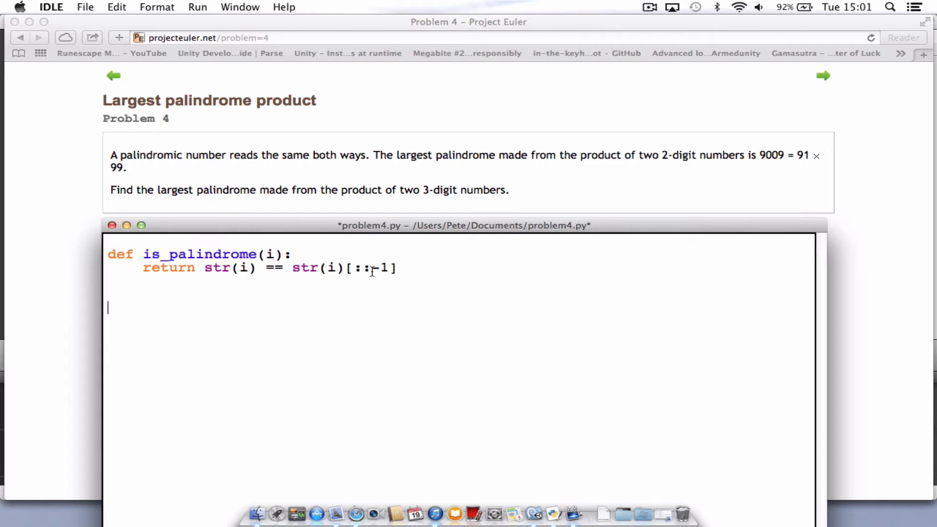
- Add max_p = 0 below the function and a print max_p line after blank lines
text(max)
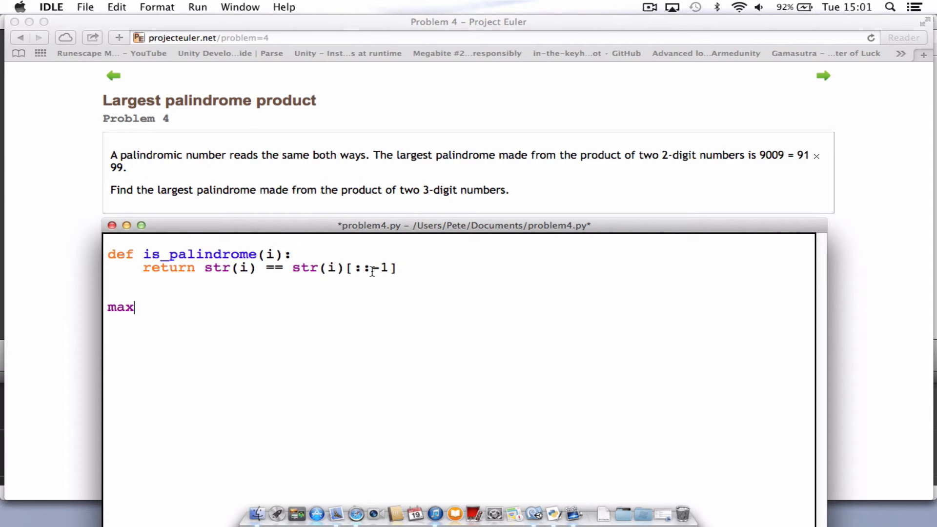
text(_p)
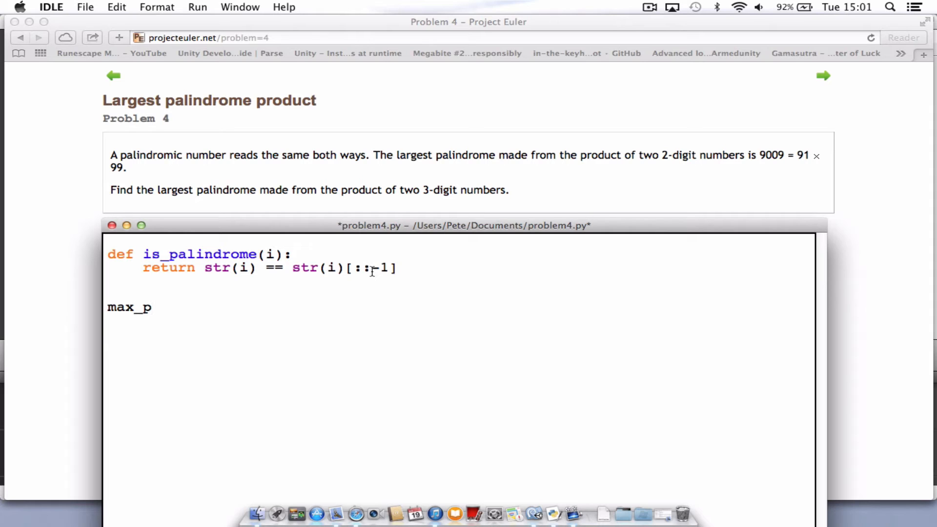
text(= 0)
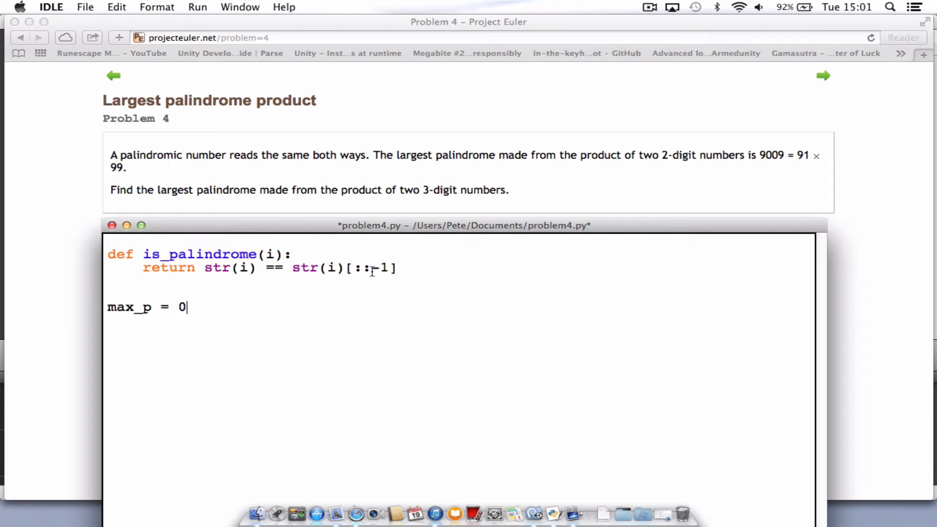
key(Return)
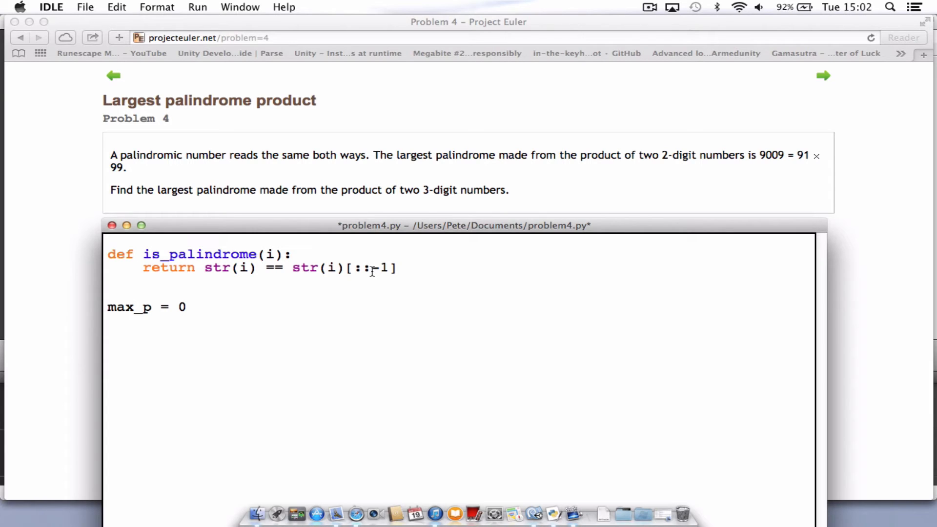
text(print)
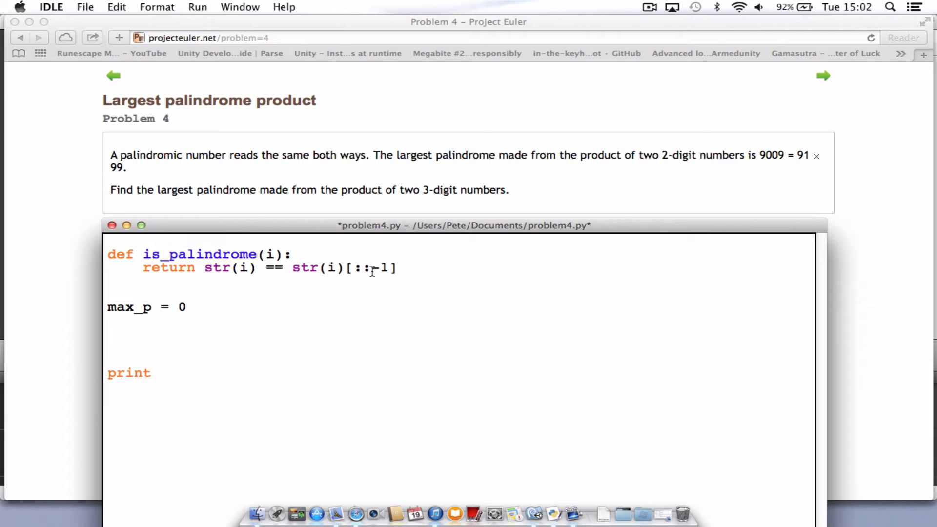
text(max)
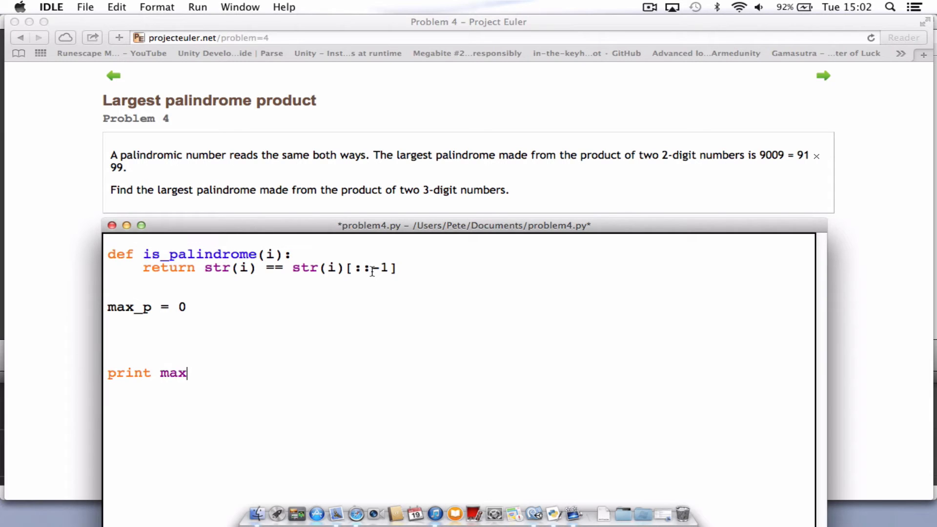
text(_p)
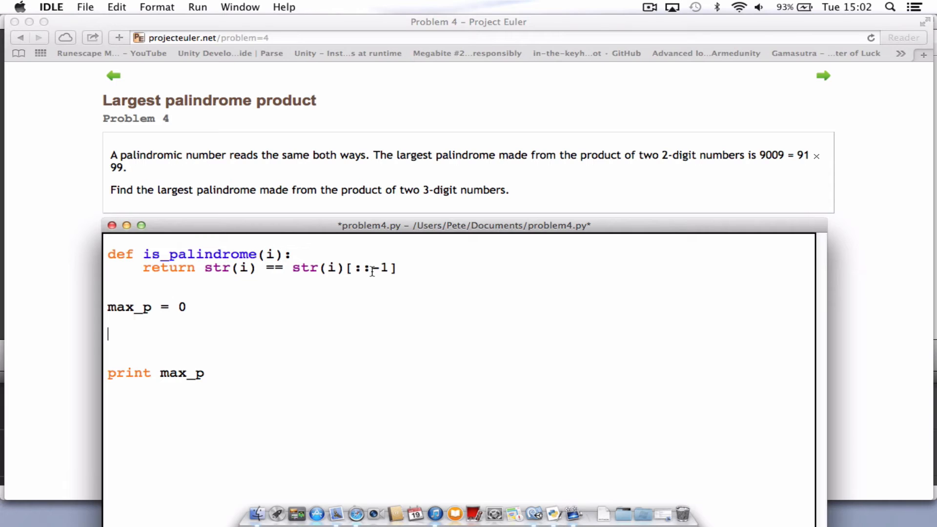
- Write the outer loop line for i in xrange(100, 999): on the blank line
text(for i)
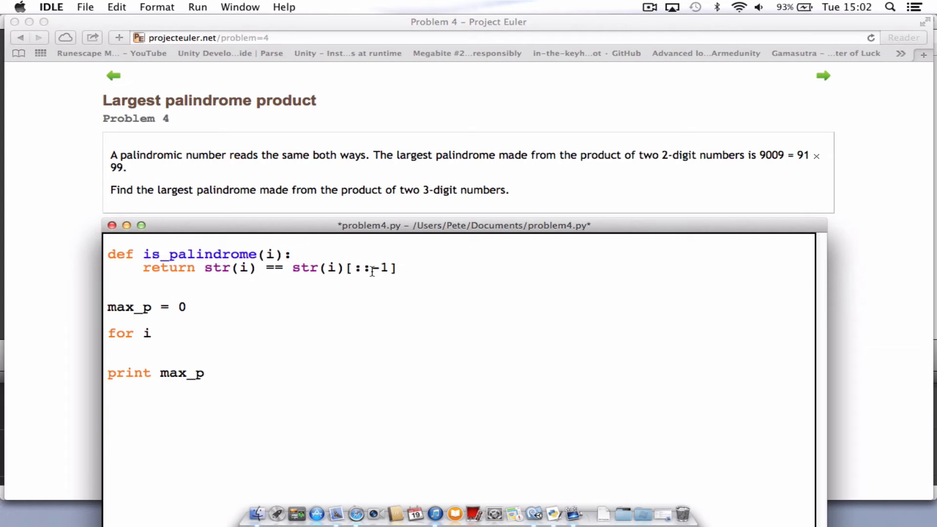
text(in x)
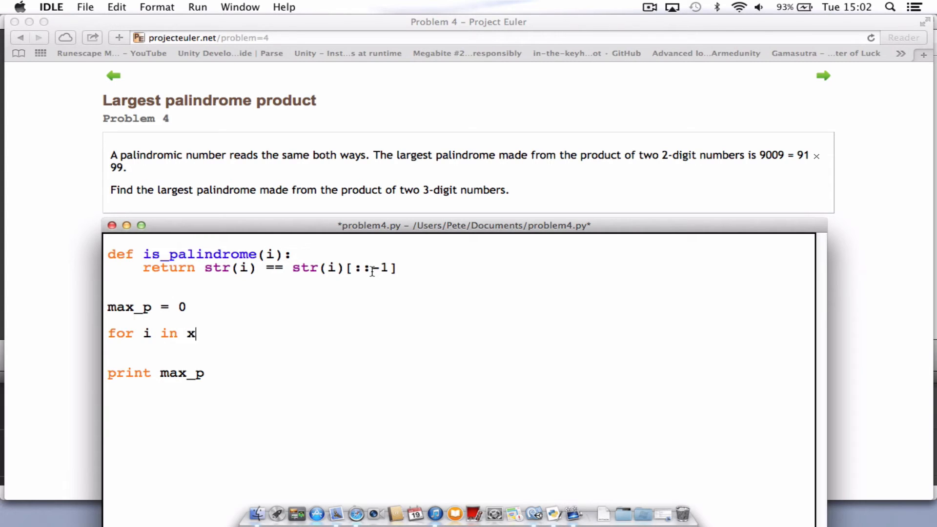
text(ra)
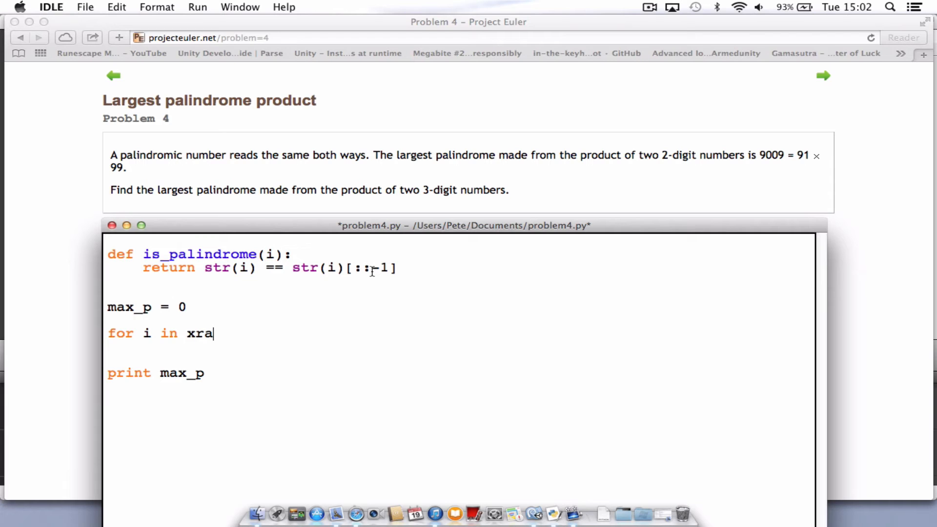
text(nge)
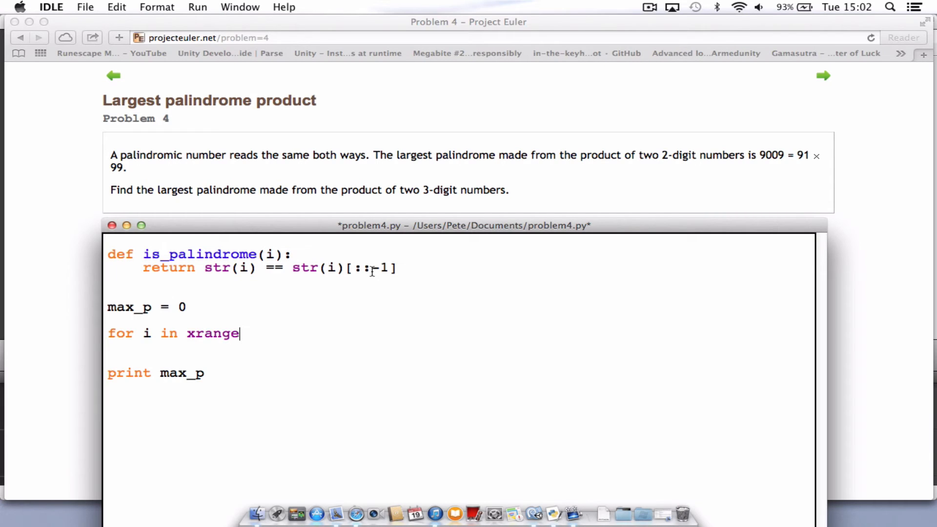
text(()
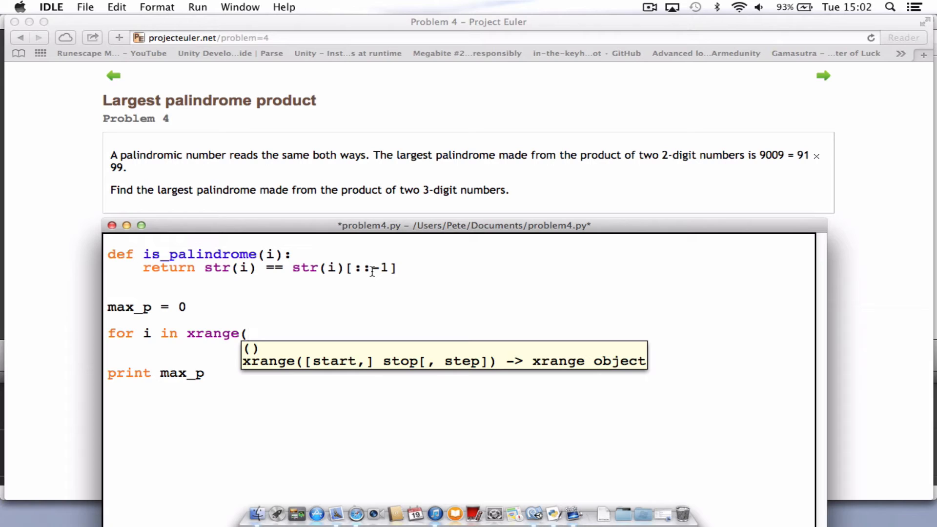
text(100)
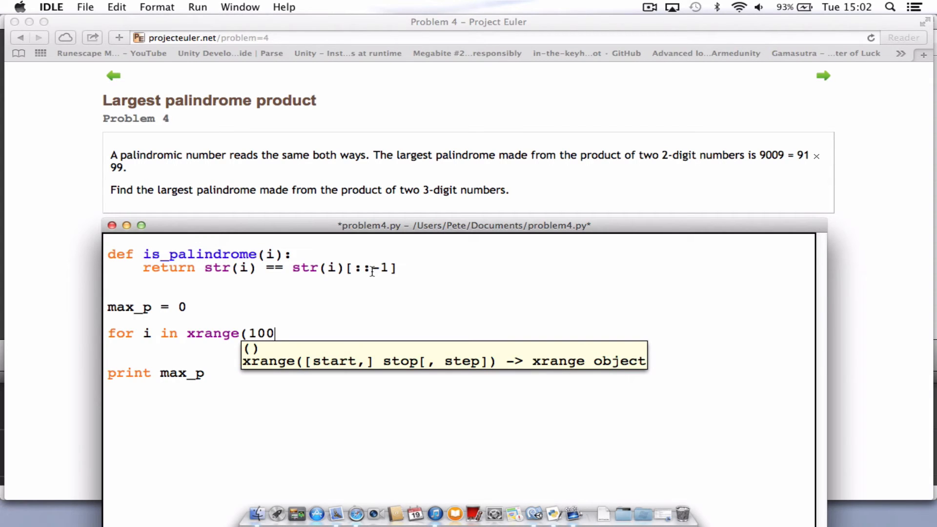
text(, 9)
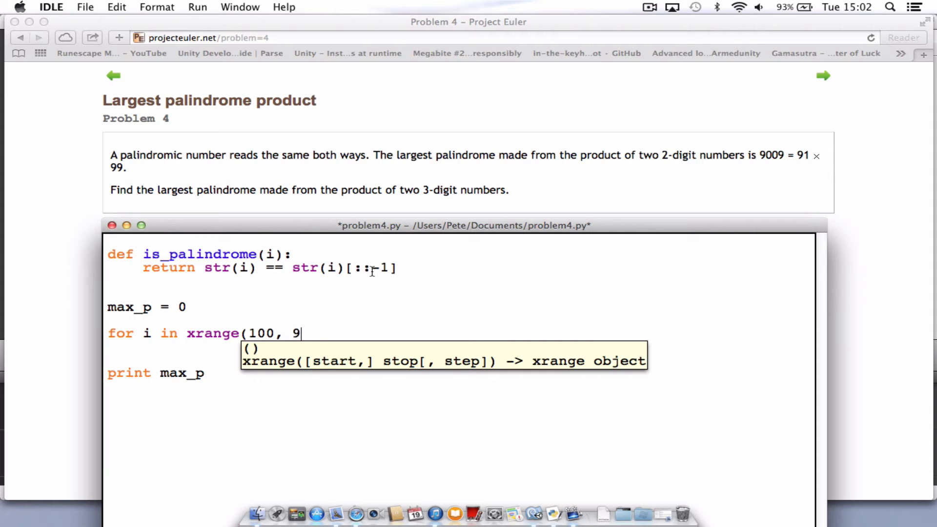
text(99)
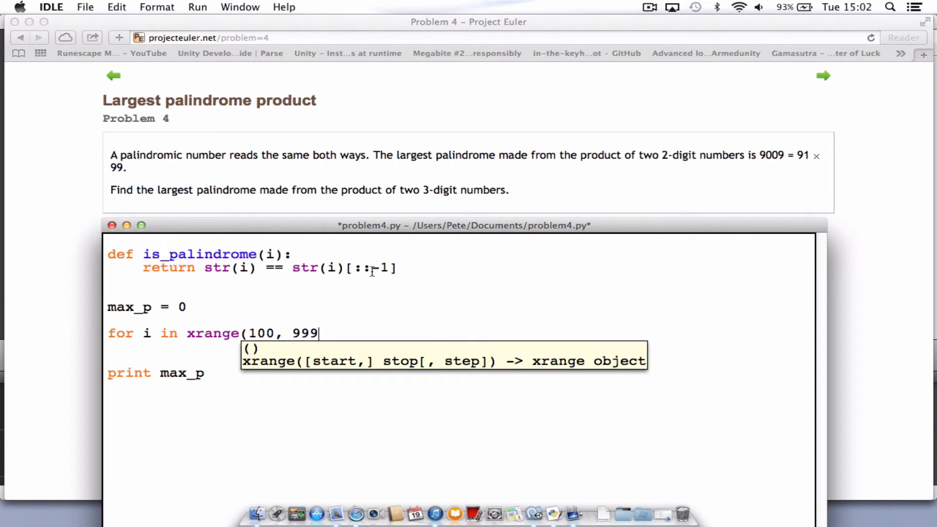
text():)
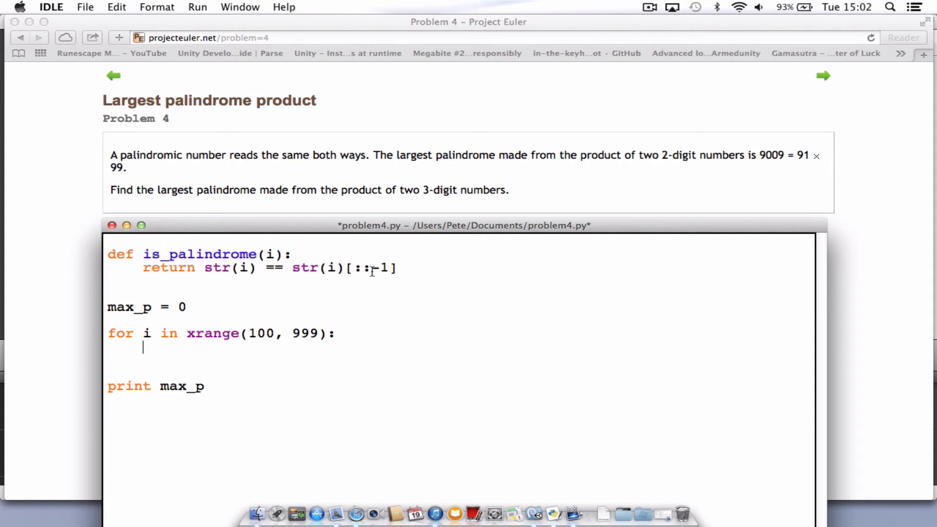
- Add the nested loop for j in xrange(i+1, 1000): inside the outer loop
text(fo)
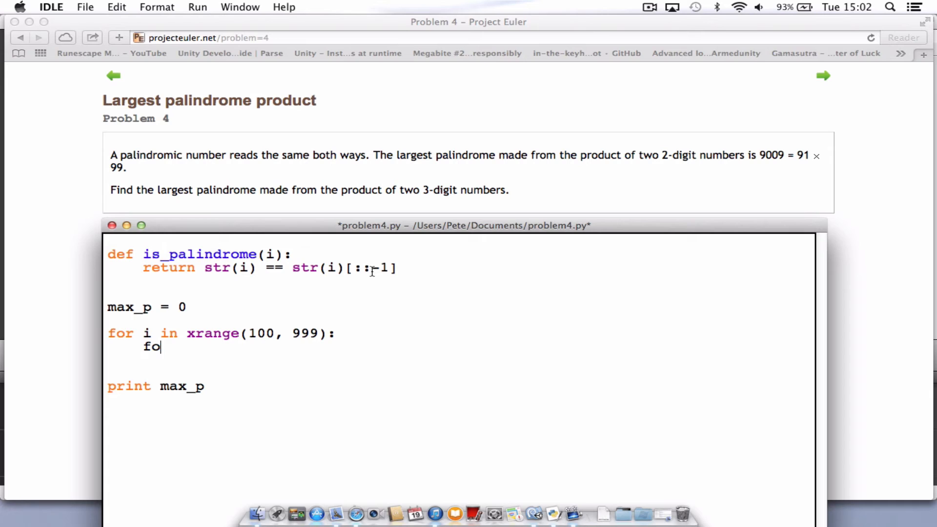
text(r j)
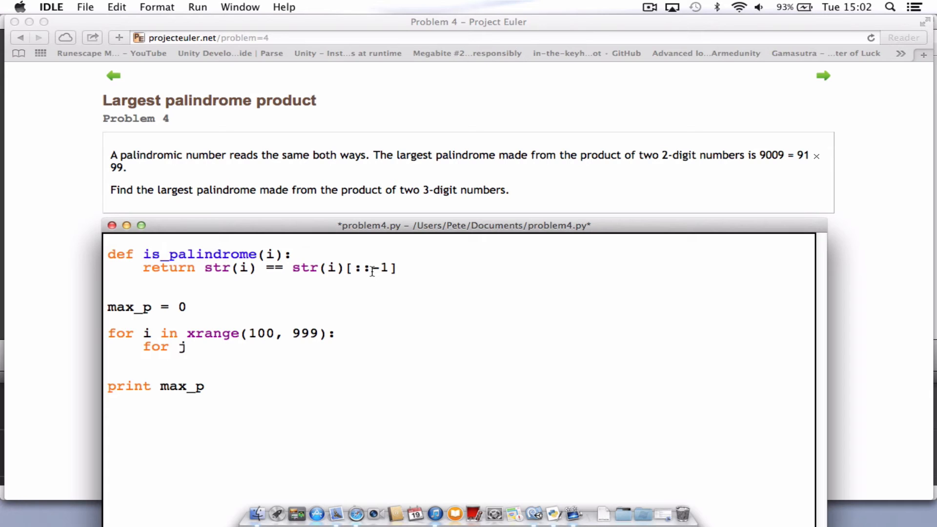
text(in)
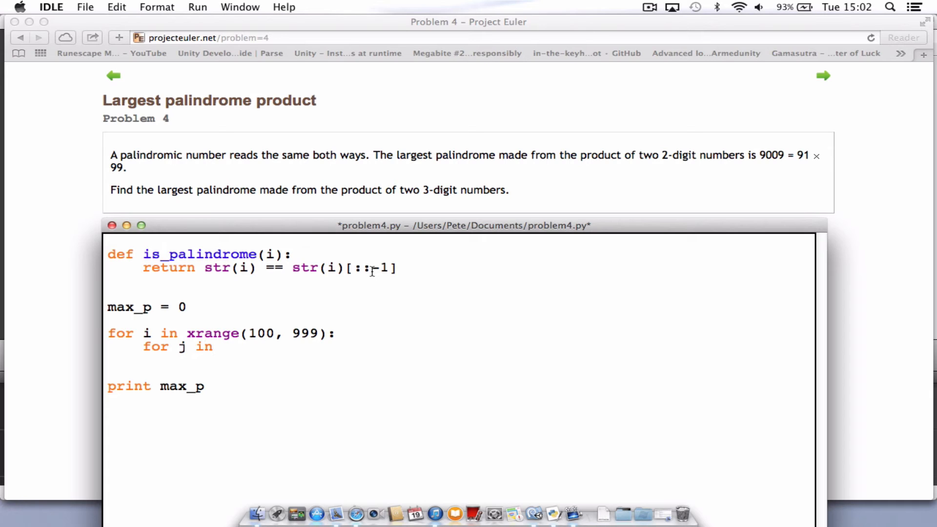
text(xrang)
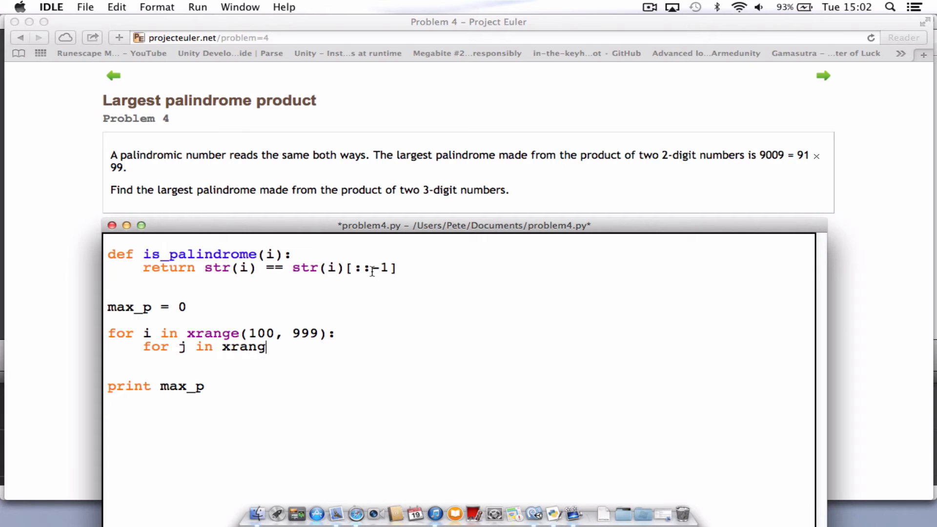
text(e()
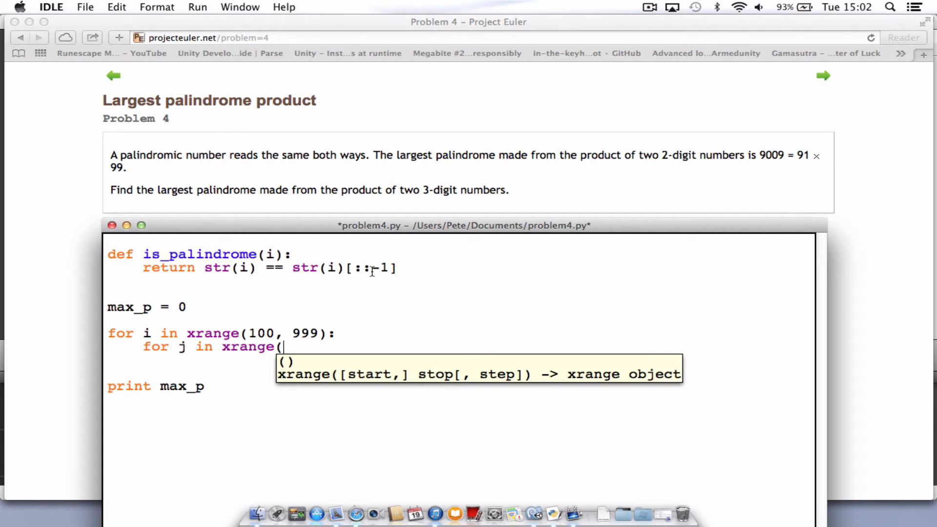
text(i+)
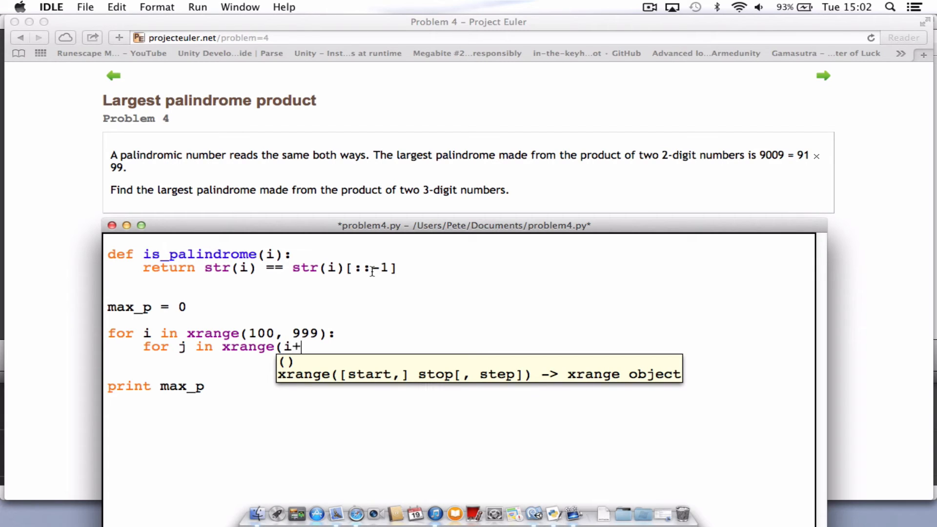
text(1,)
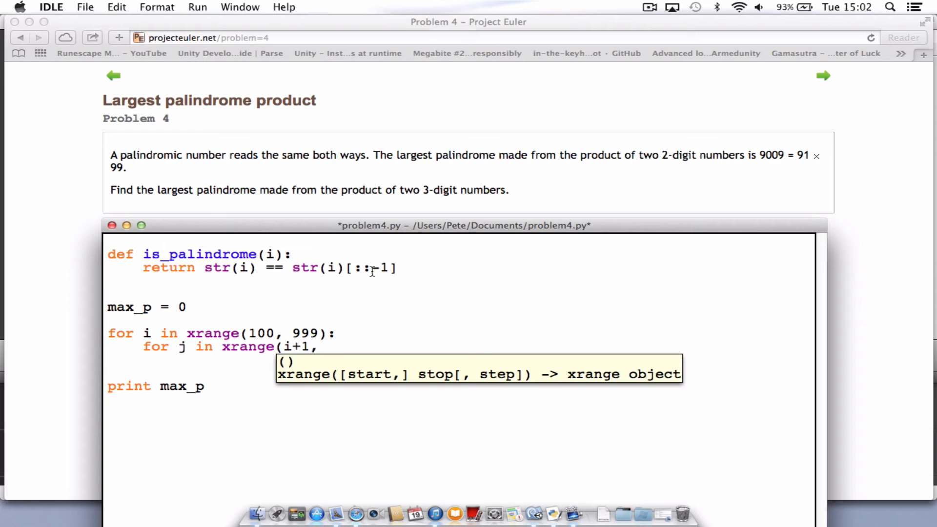
text(1000):)
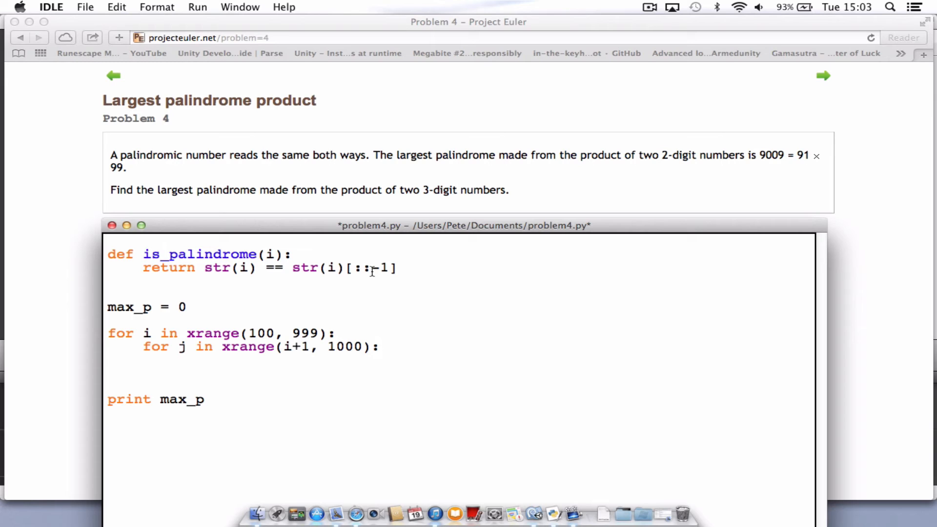
- Compute the product p = i * j in the inner loop body
text(p)
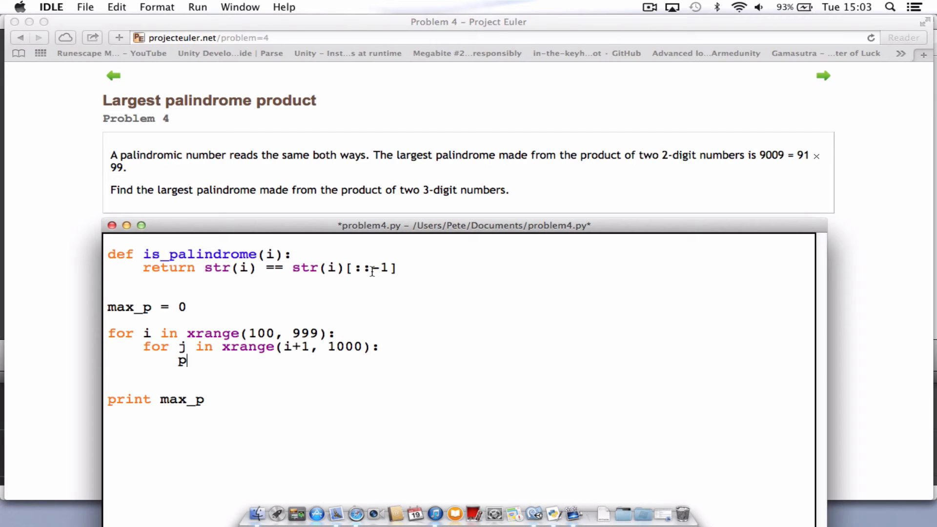
text(=)
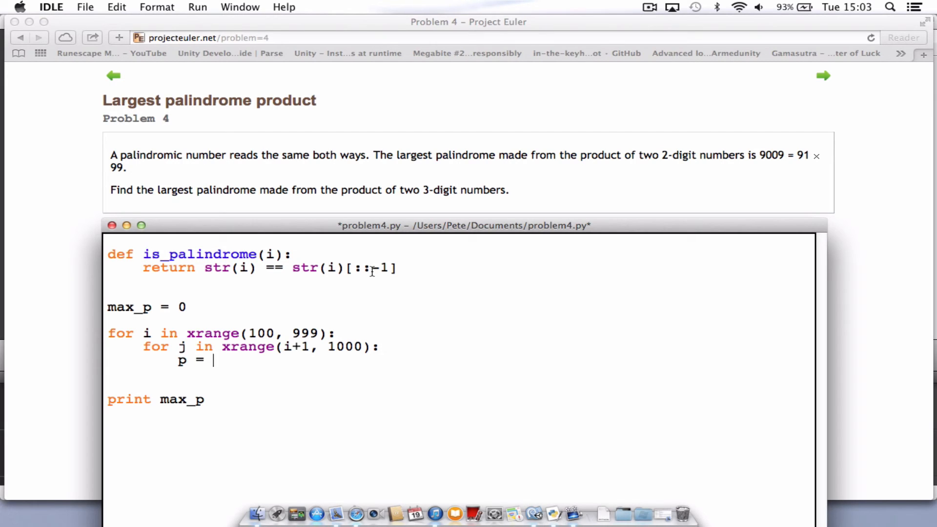
text(i)
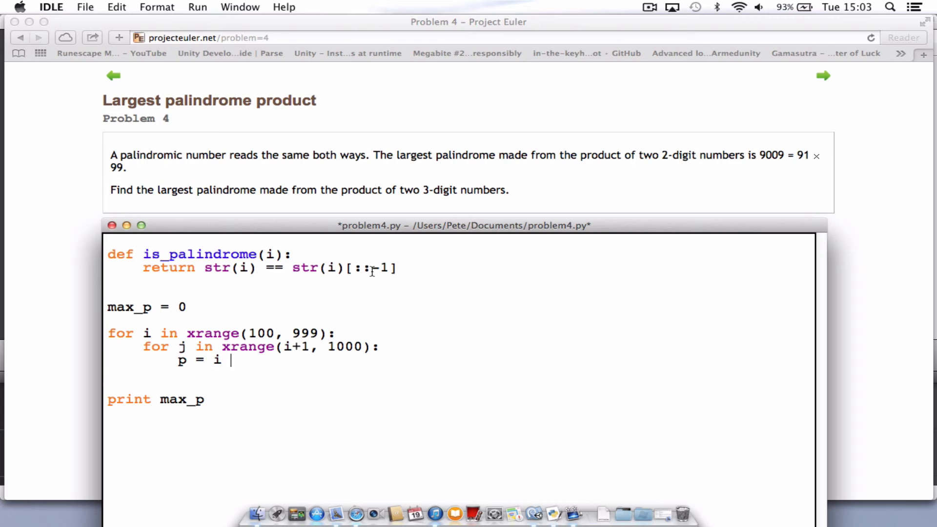
text(* j)
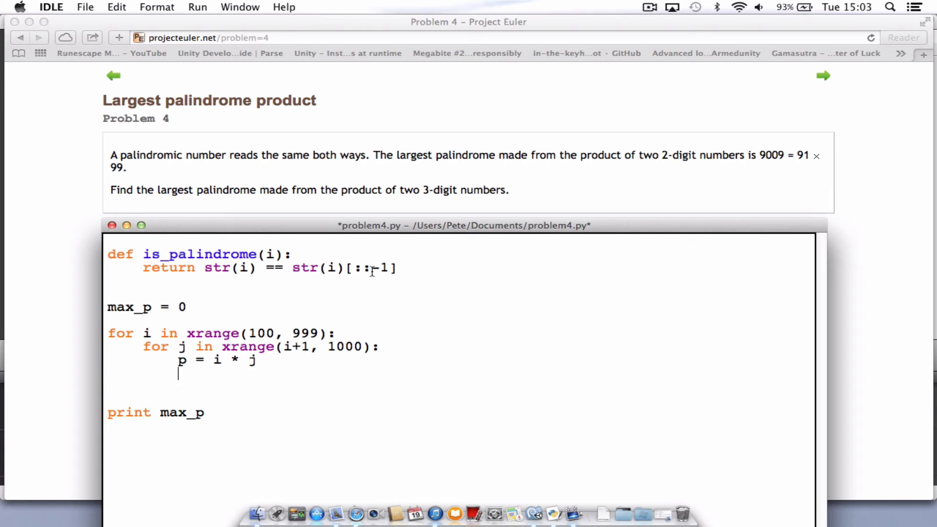
- Write the condition if is_palindrome(p) and p > max_p: inside the inner loop
text(if)
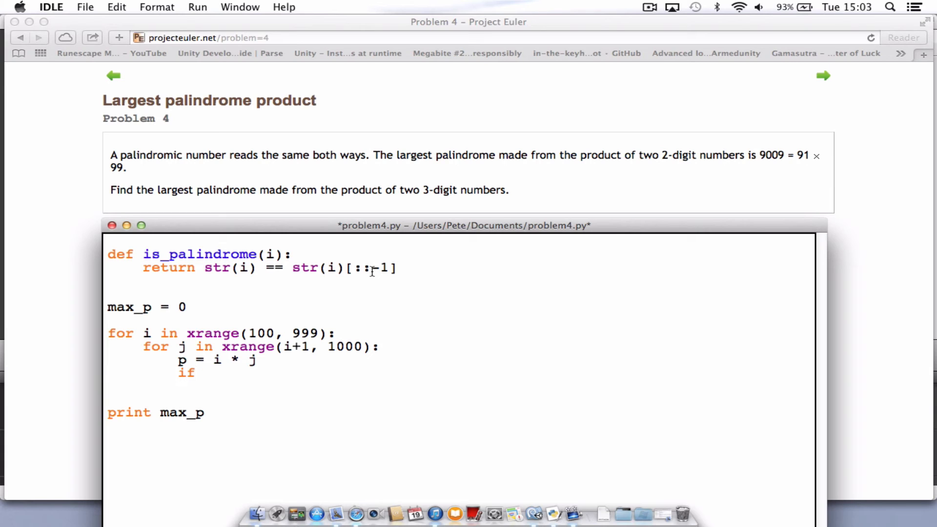
text(is_p)
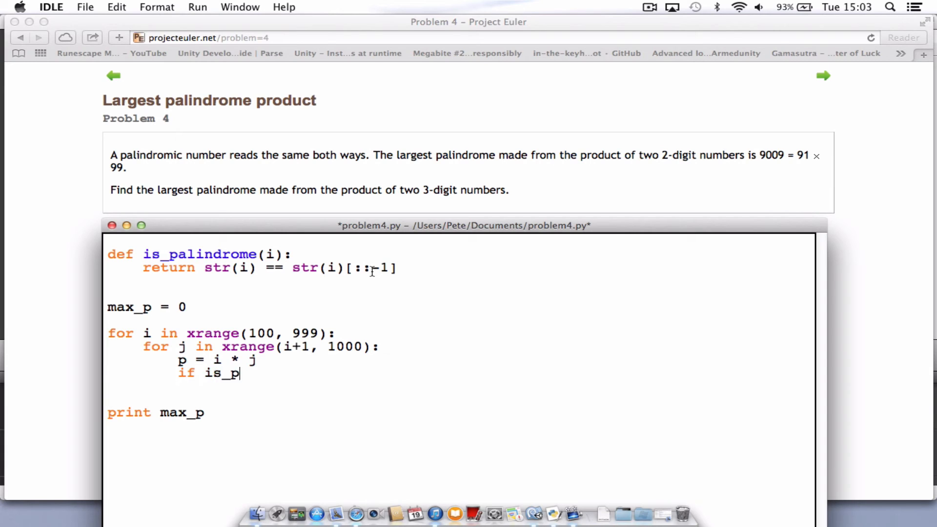
text(al)
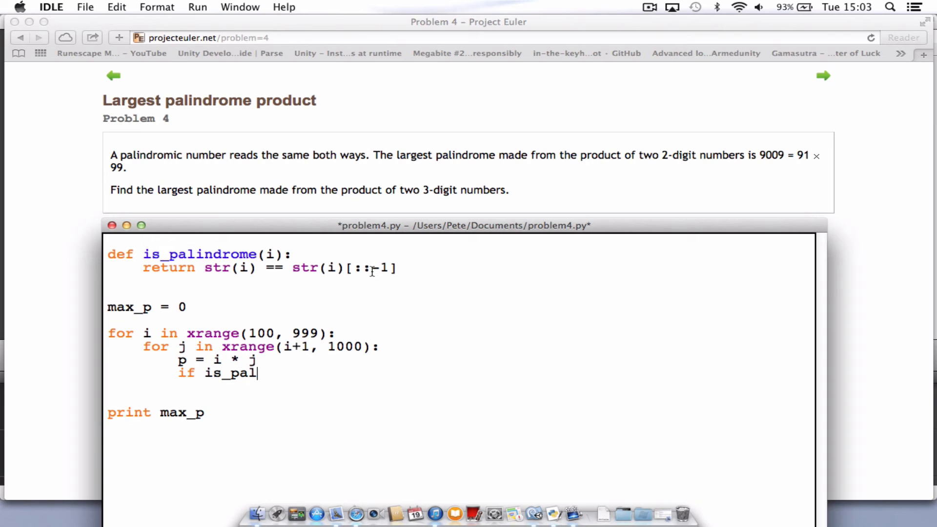
text(indrome)
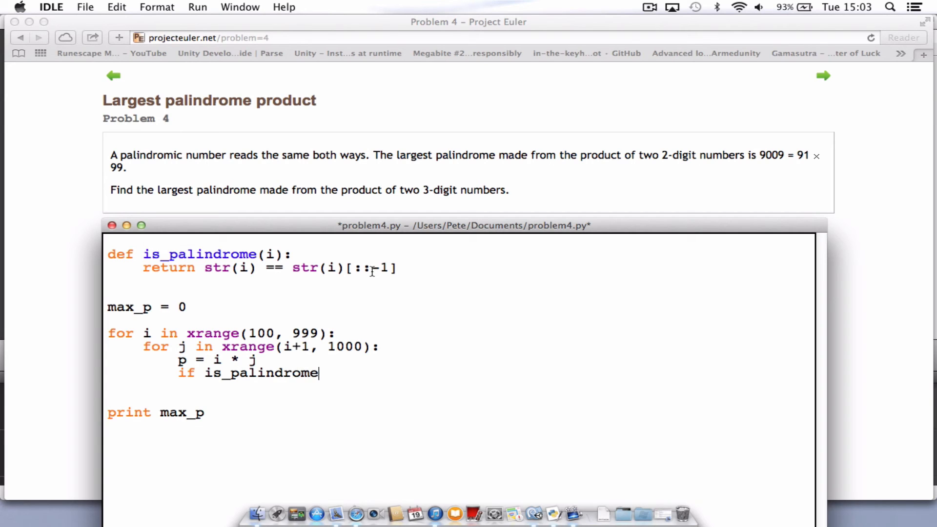
text((p)
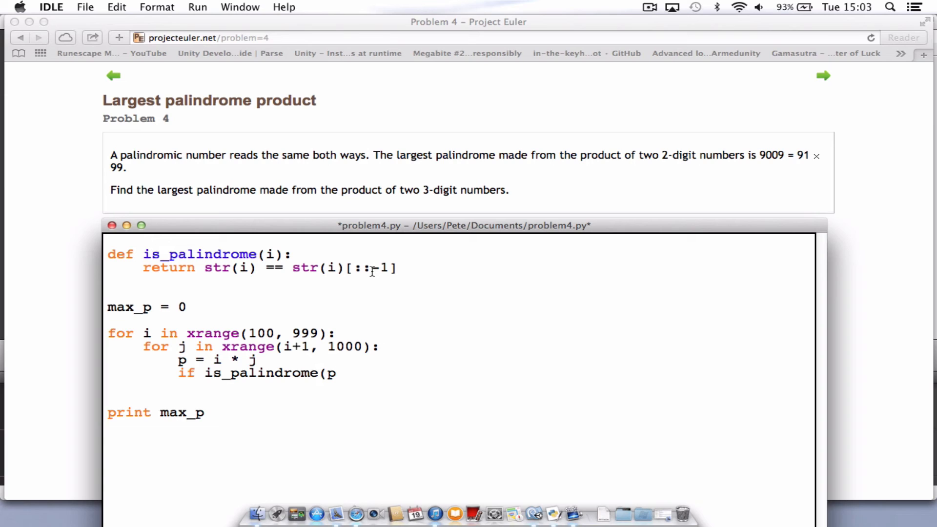
text() and p)
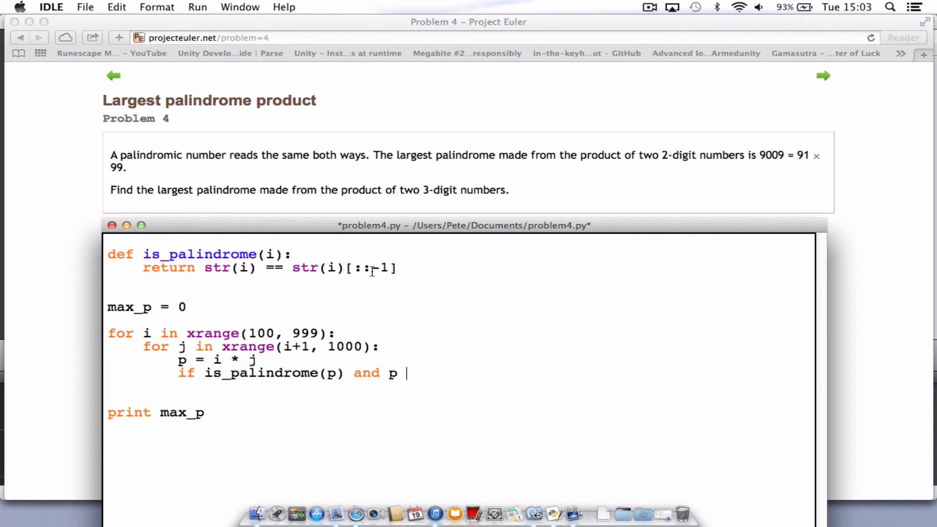
text(> ma)
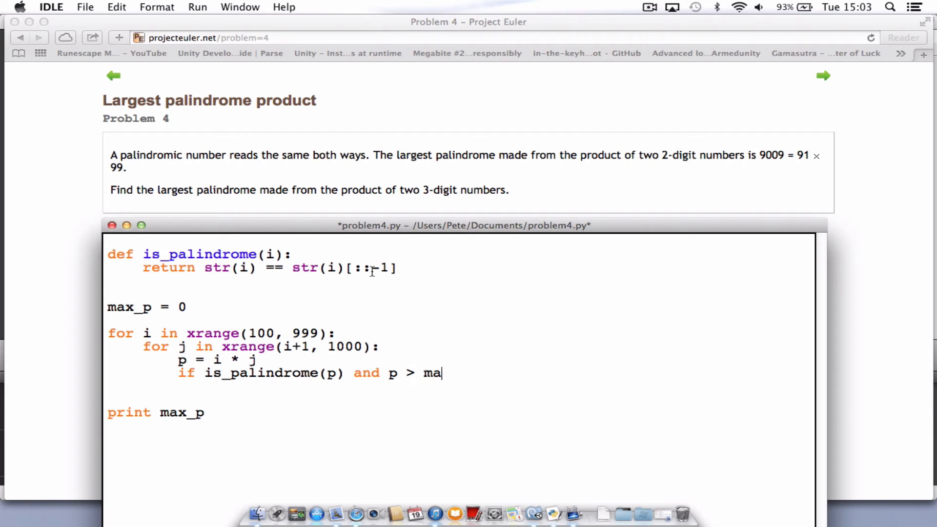
text(x_p)
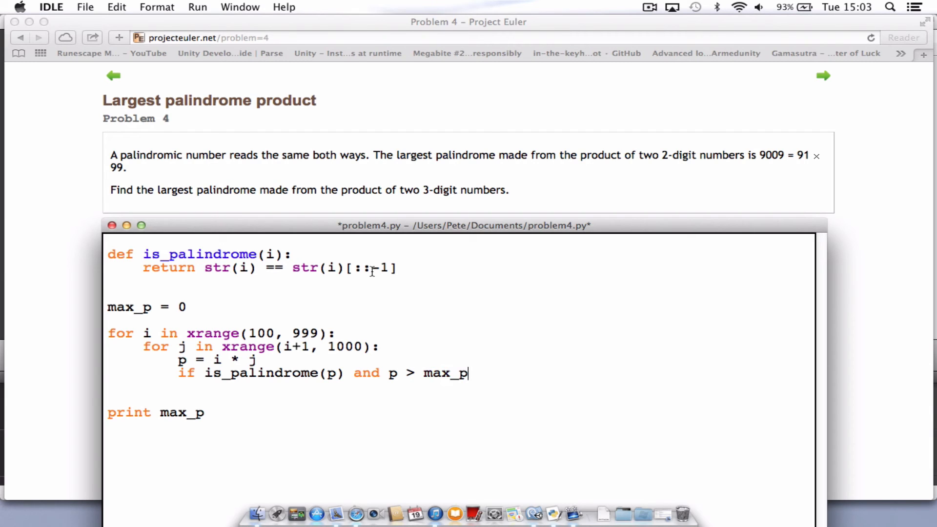
text(:)
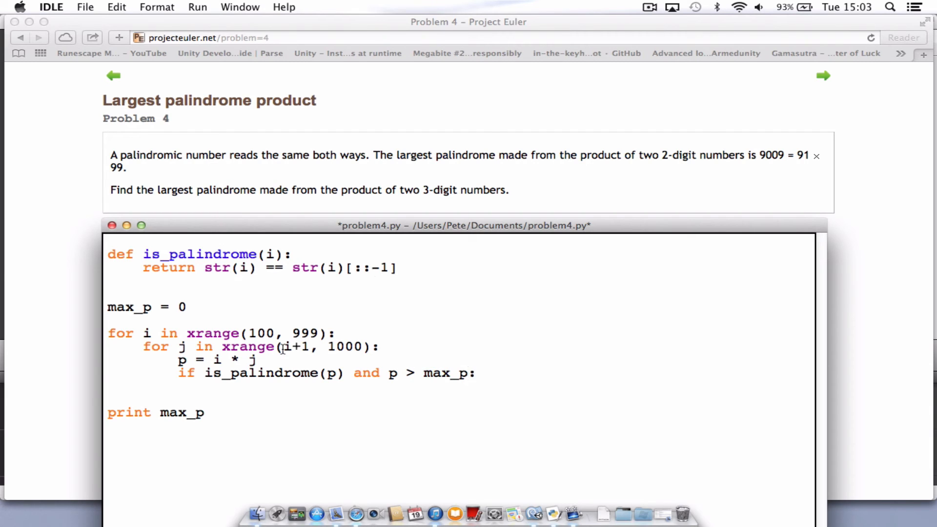
mouse_move(292, 272)
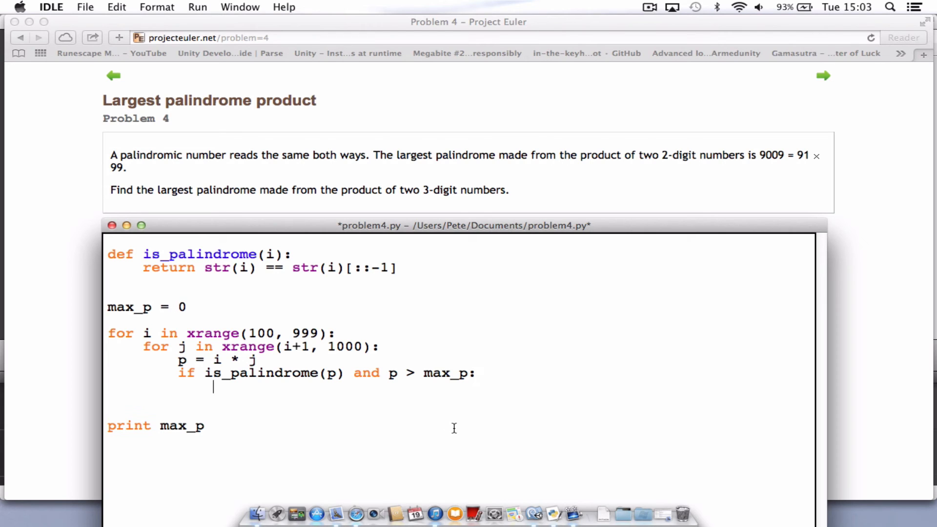
- Assign max_p = p inside the condition's indented block
text(ma)
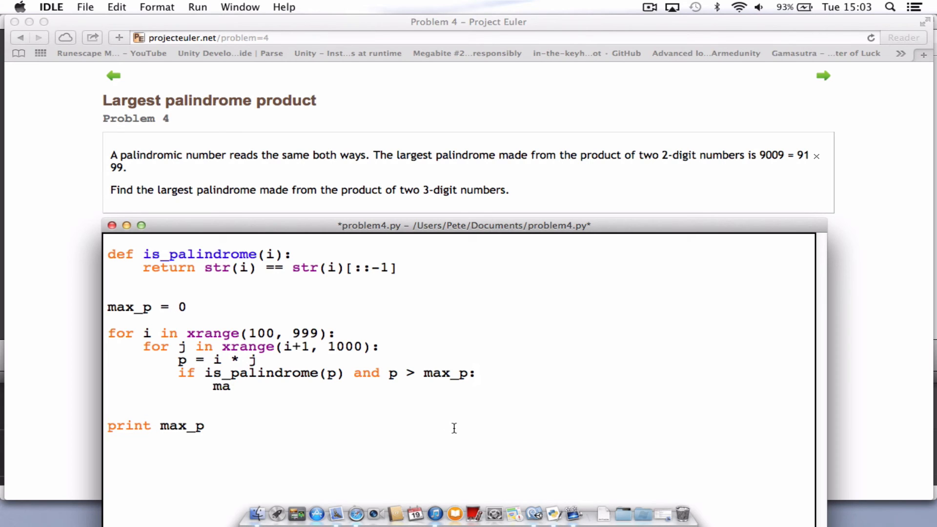
text(x_)
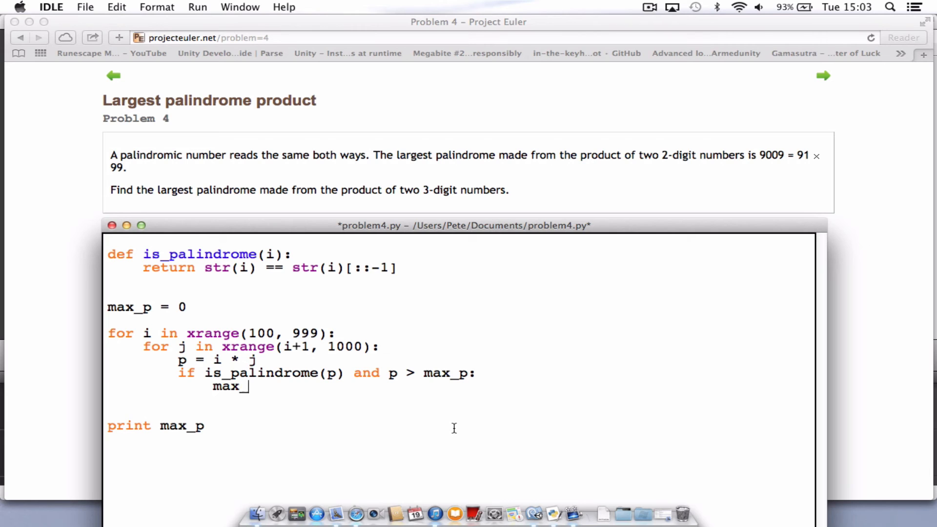
text(p =)
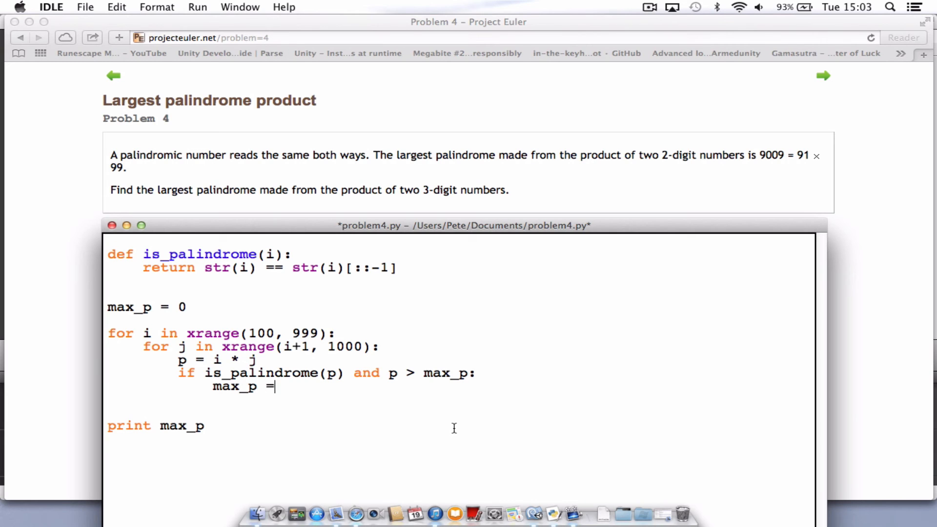
text(p)
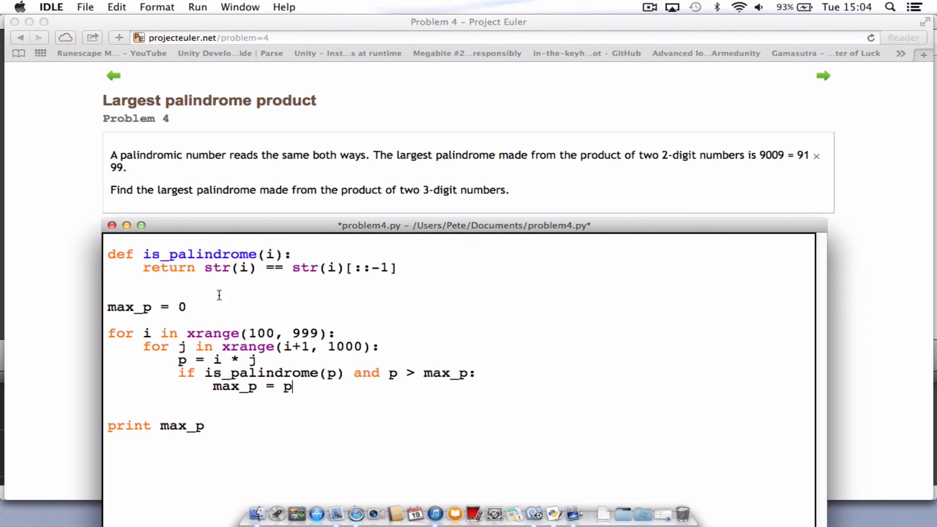
mouse_move(155, 254)
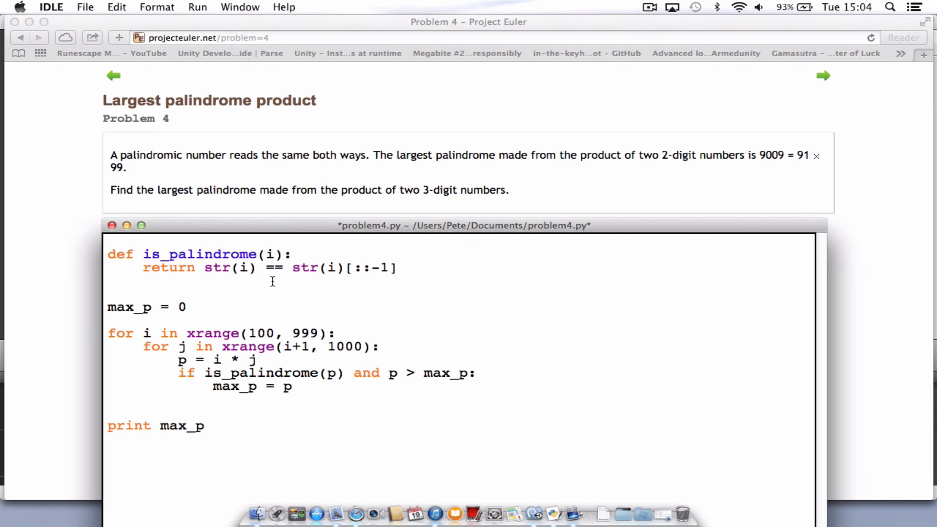
click(292, 387)
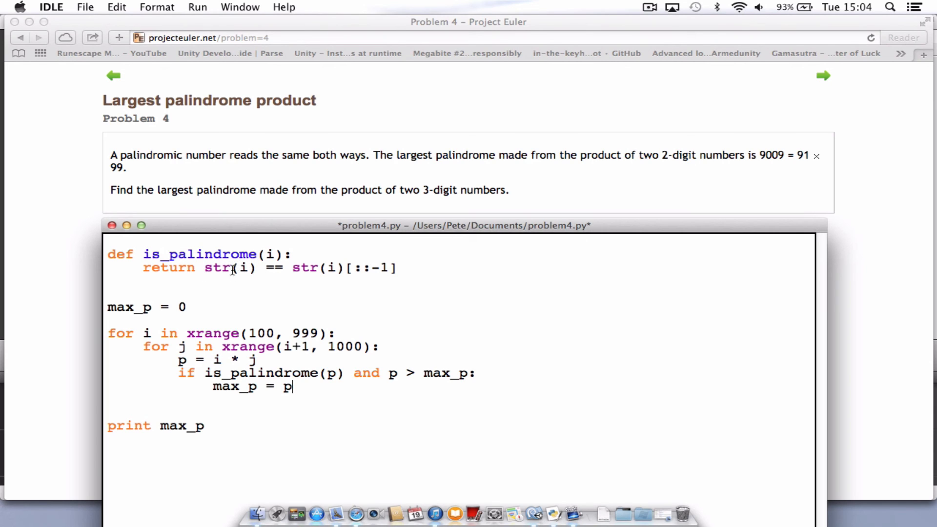
mouse_move(414, 286)
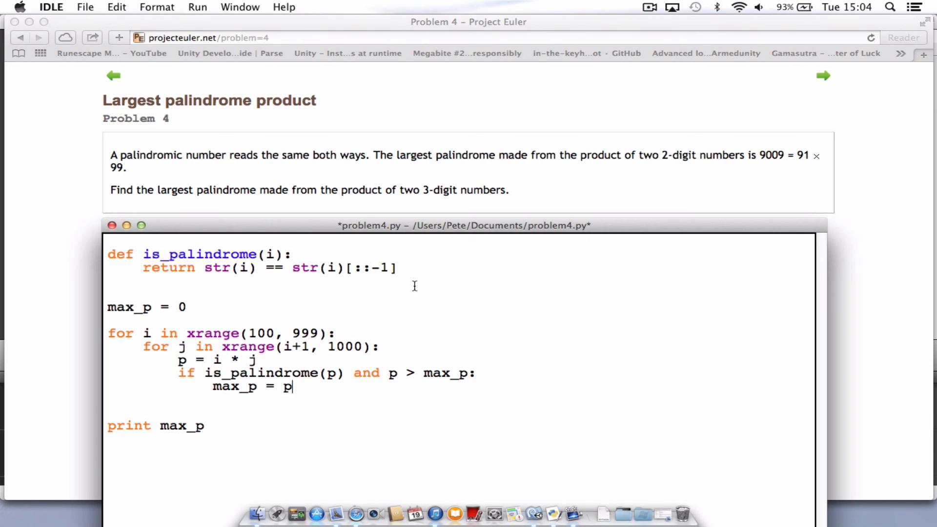
mouse_move(276, 269)
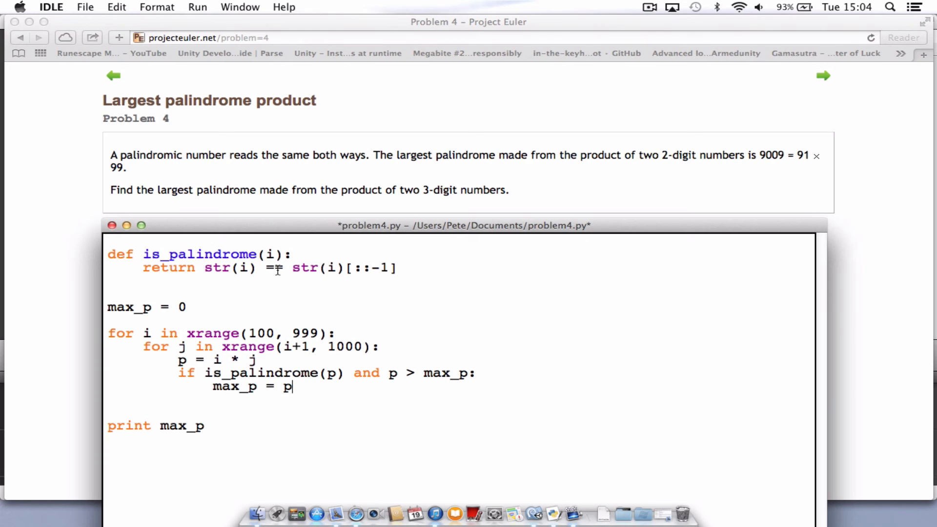
text(=)
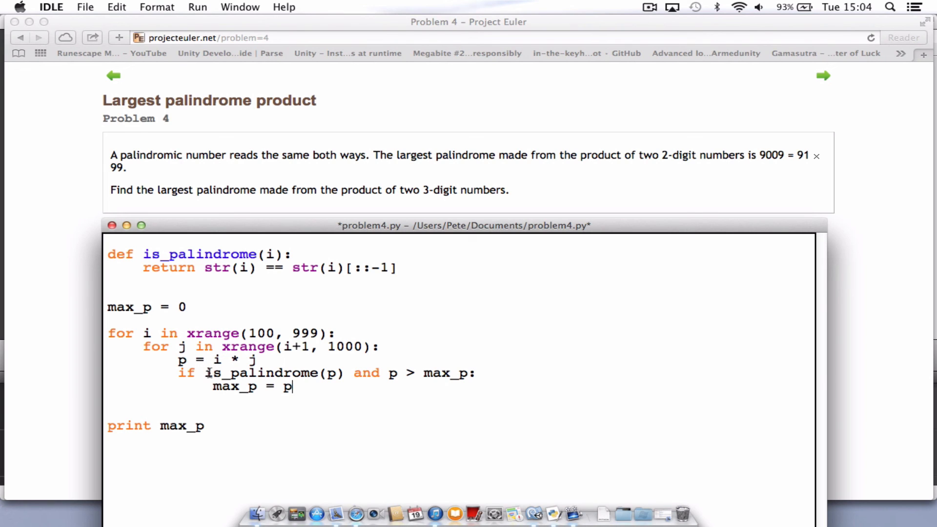
mouse_move(485, 369)
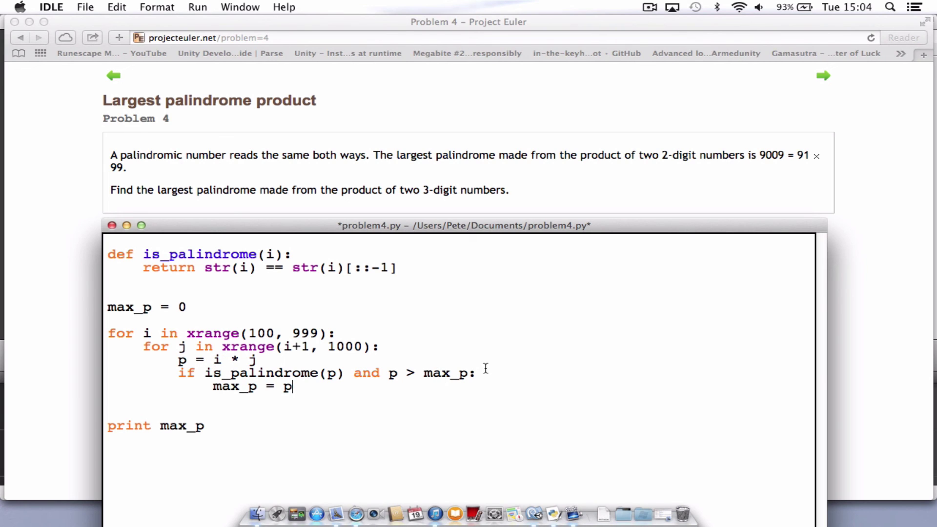
mouse_move(163, 296)
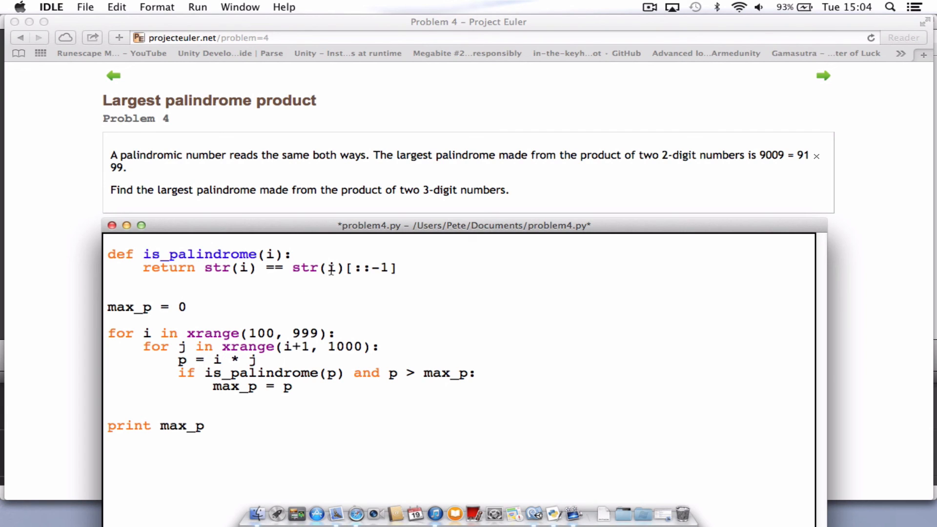
click(291, 387)
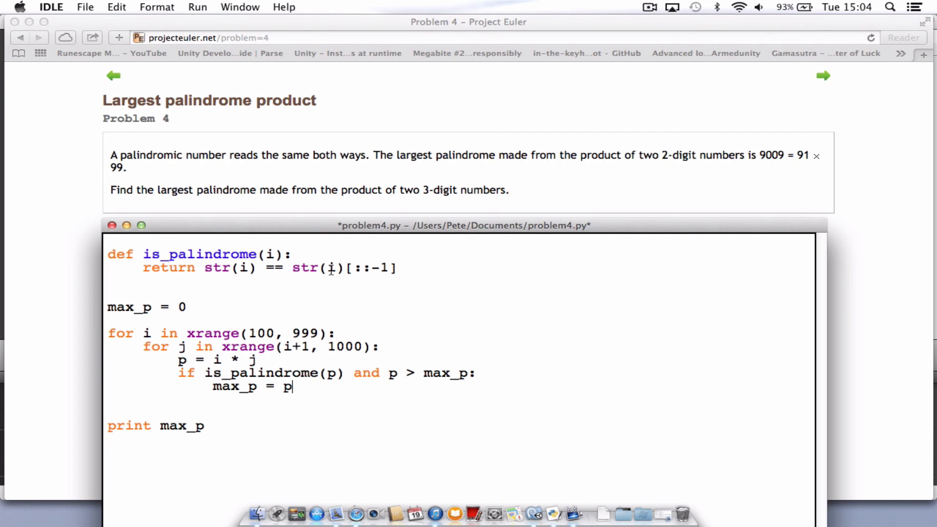
- Run problem4.py via Run Module so the Shell prints 906609
click(197, 7)
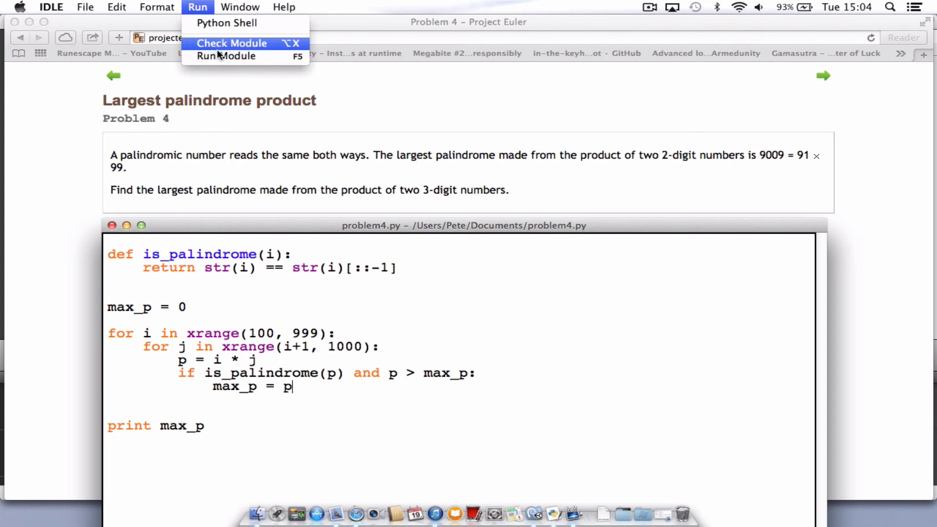
click(225, 56)
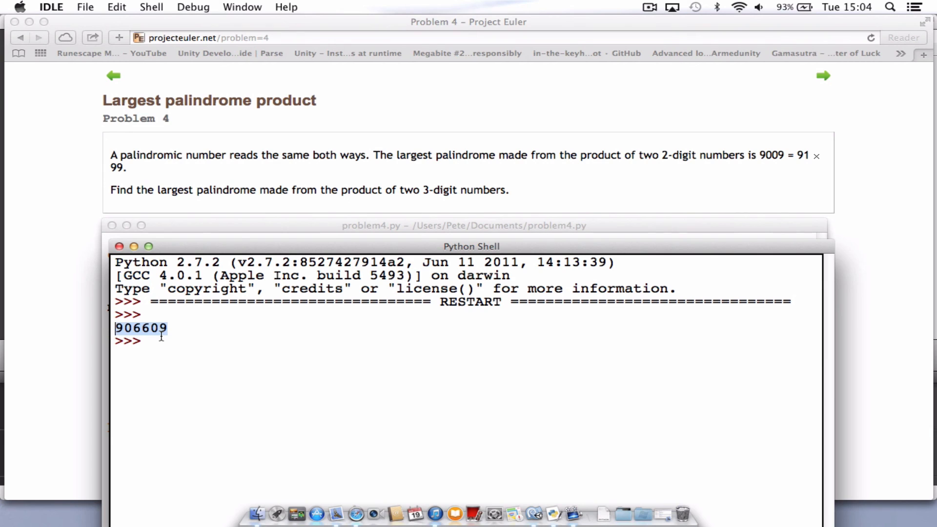
mouse_move(201, 340)
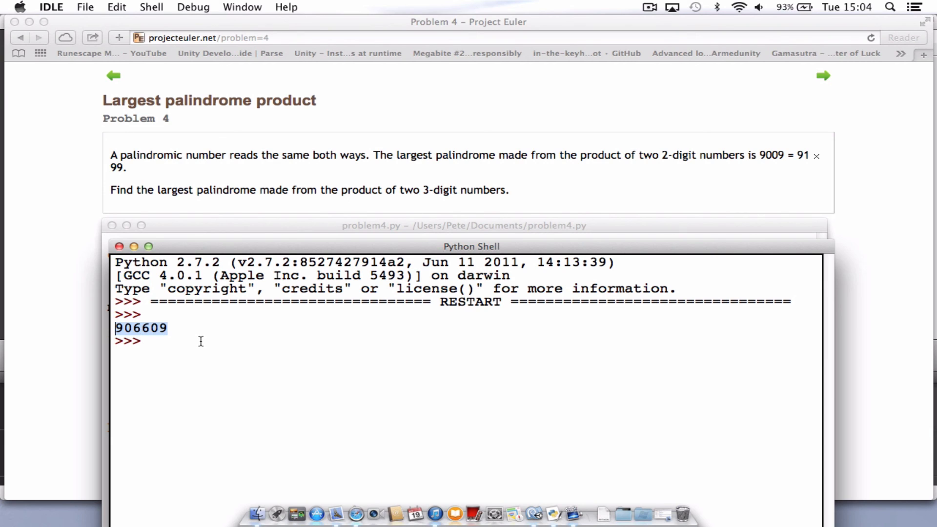